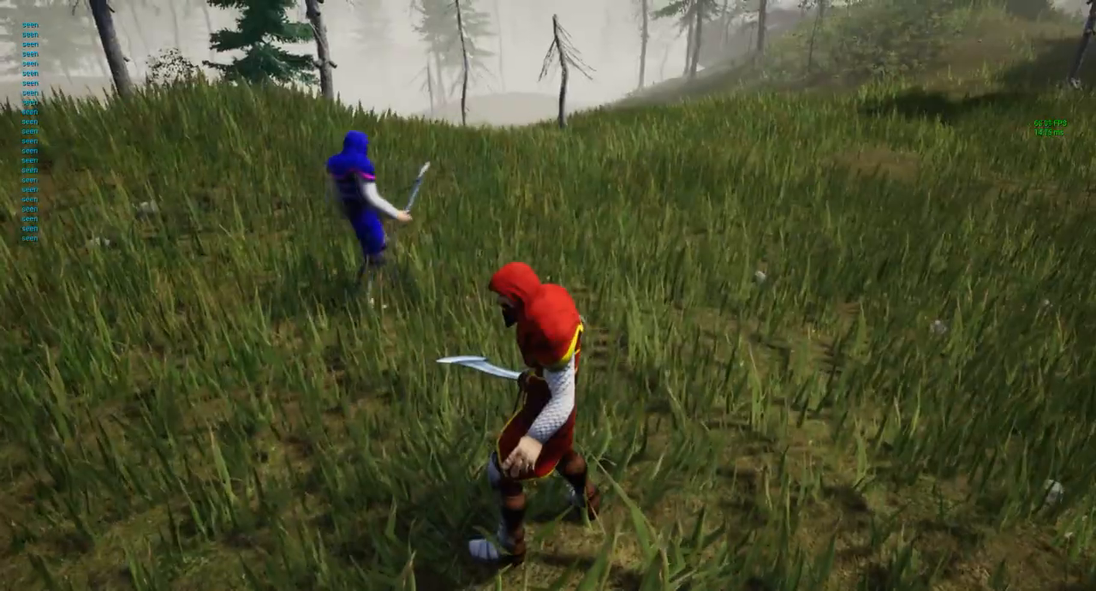
{"action": "mouse_move", "coordinate": [548, 295]}
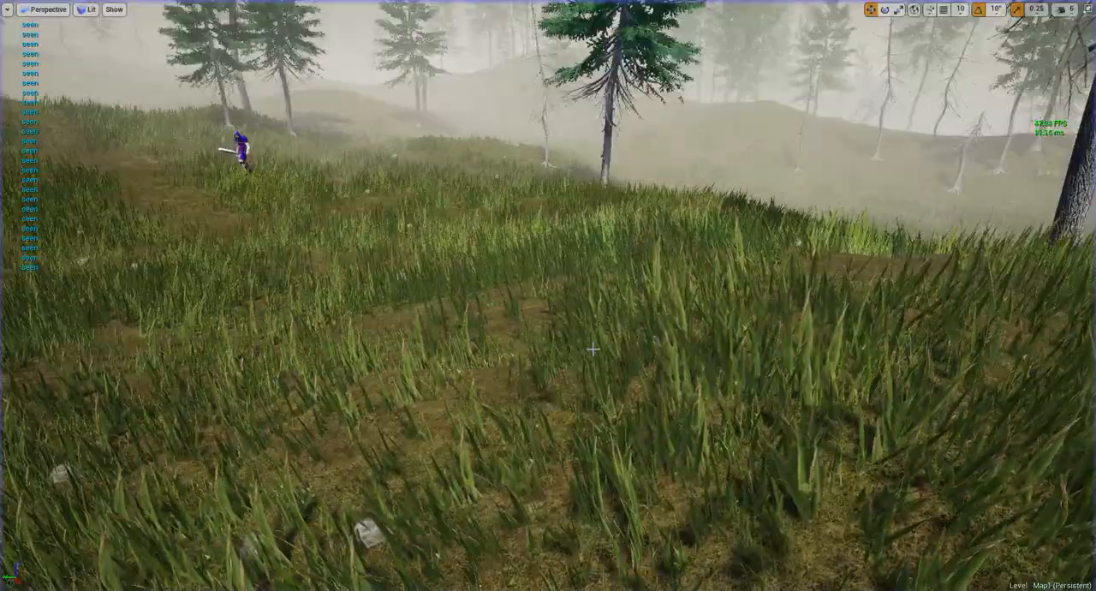
Bring up the AI_Human blueprint's Event Graph after stopping the play session
{"action": "left_click", "coordinate": [489, 6]}
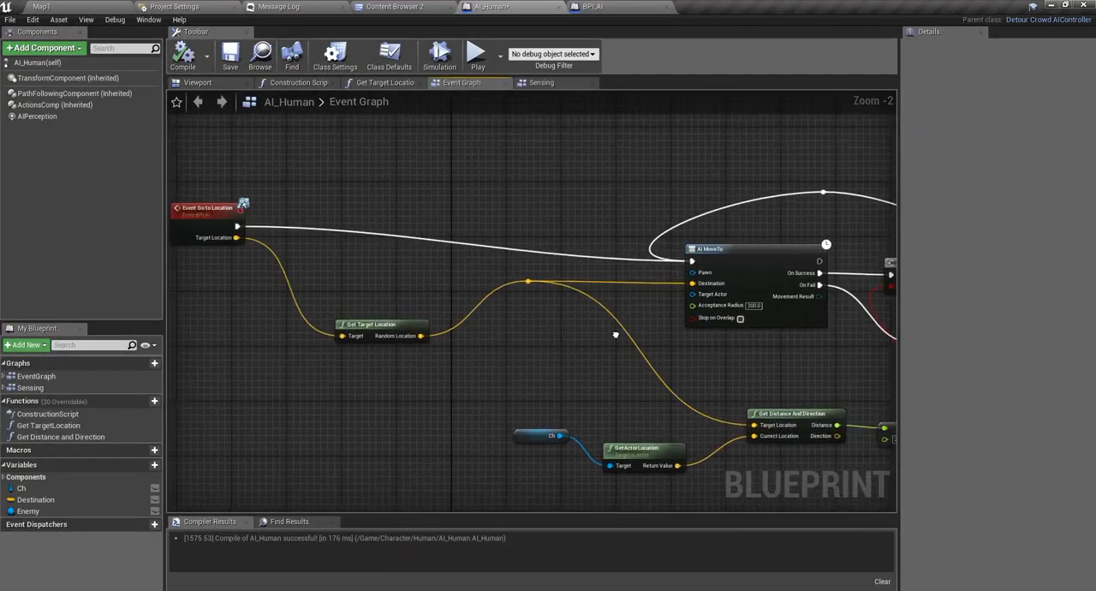
{"action": "scroll", "scroll_direction": "down", "scroll_amount": 3}
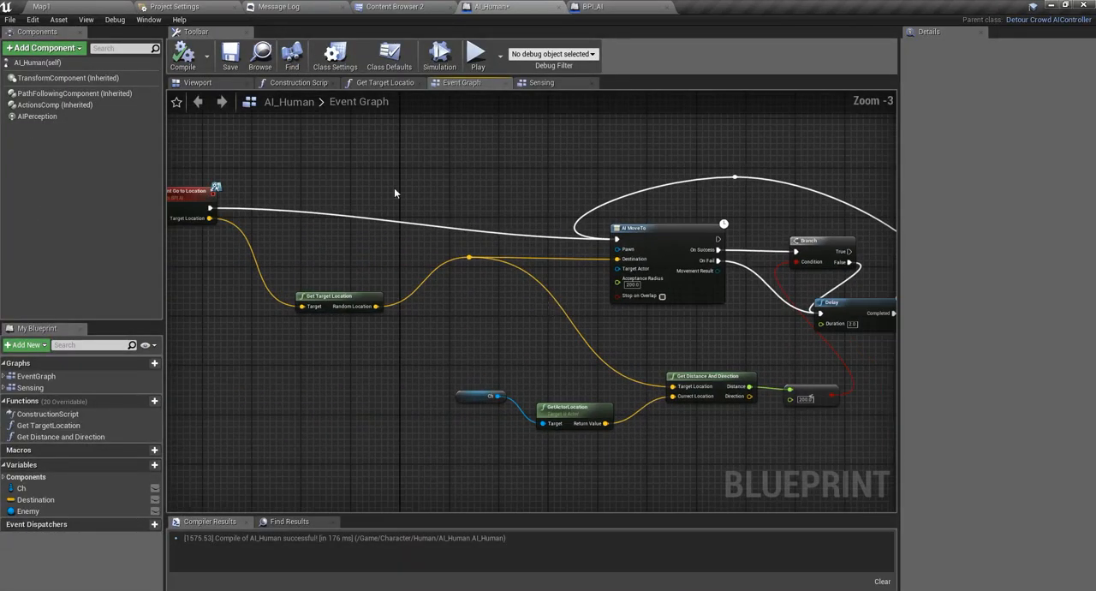
{"action": "scroll", "scroll_direction": "up", "scroll_amount": 3}
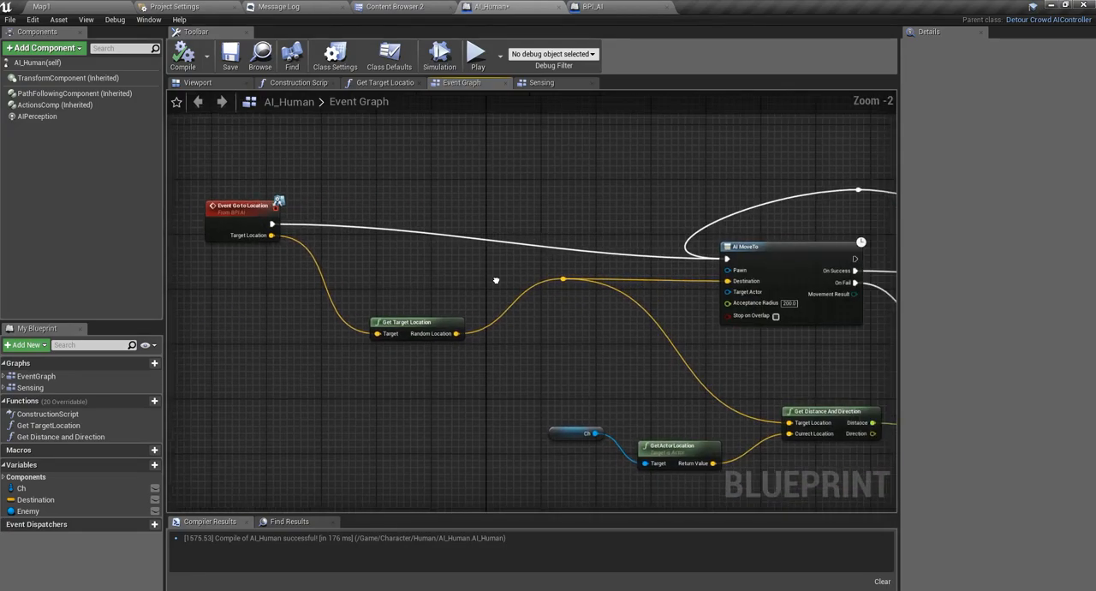
{"action": "scroll", "scroll_direction": "down", "scroll_amount": 3}
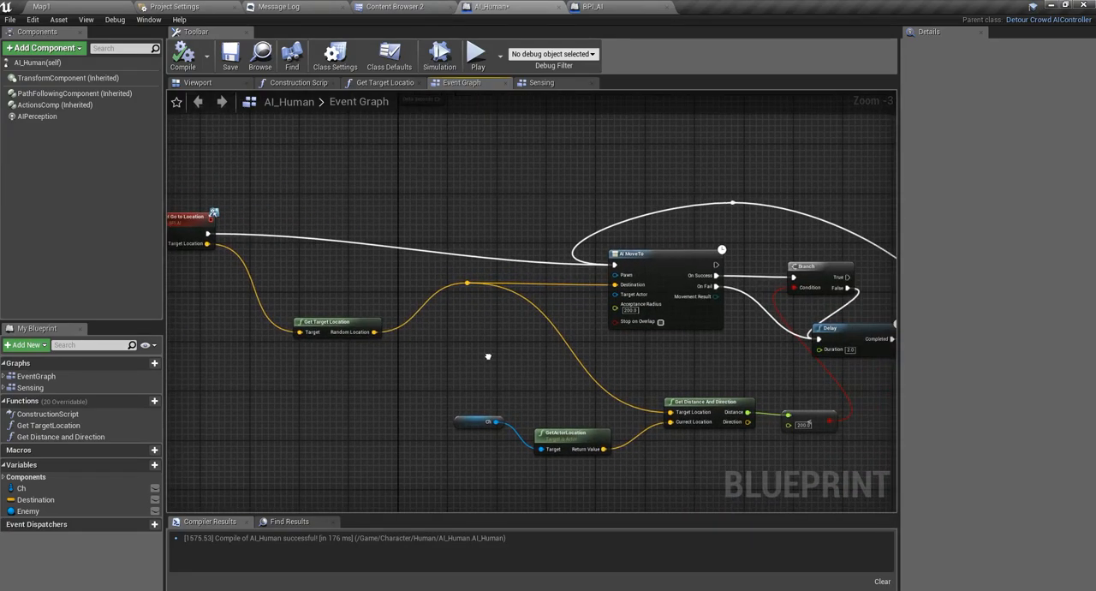
{"action": "scroll", "scroll_direction": "down", "scroll_amount": 3}
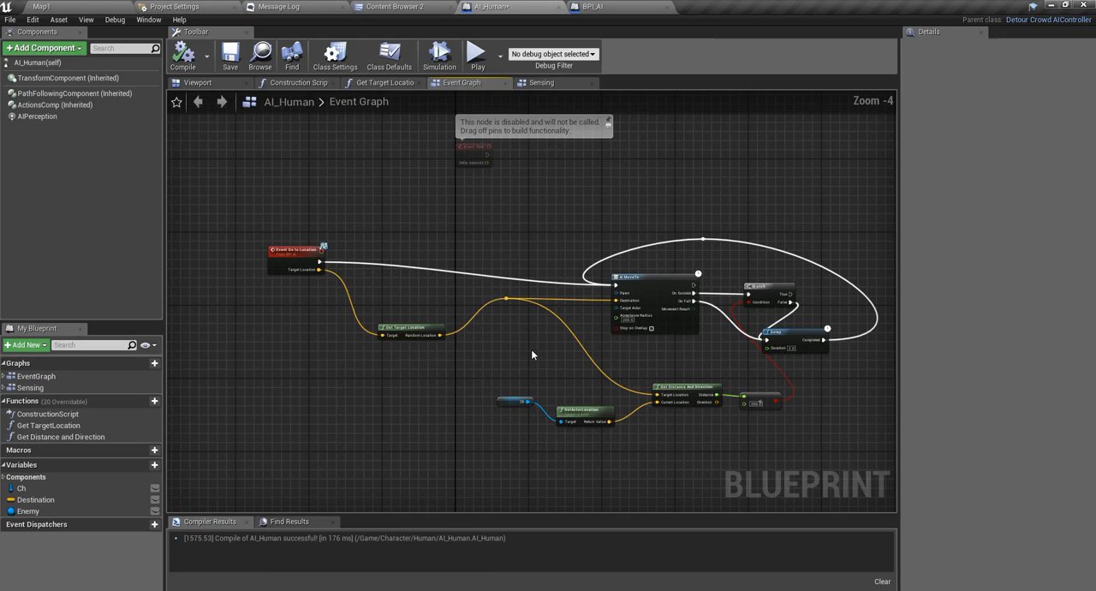
{"action": "scroll", "scroll_direction": "up", "scroll_amount": 3}
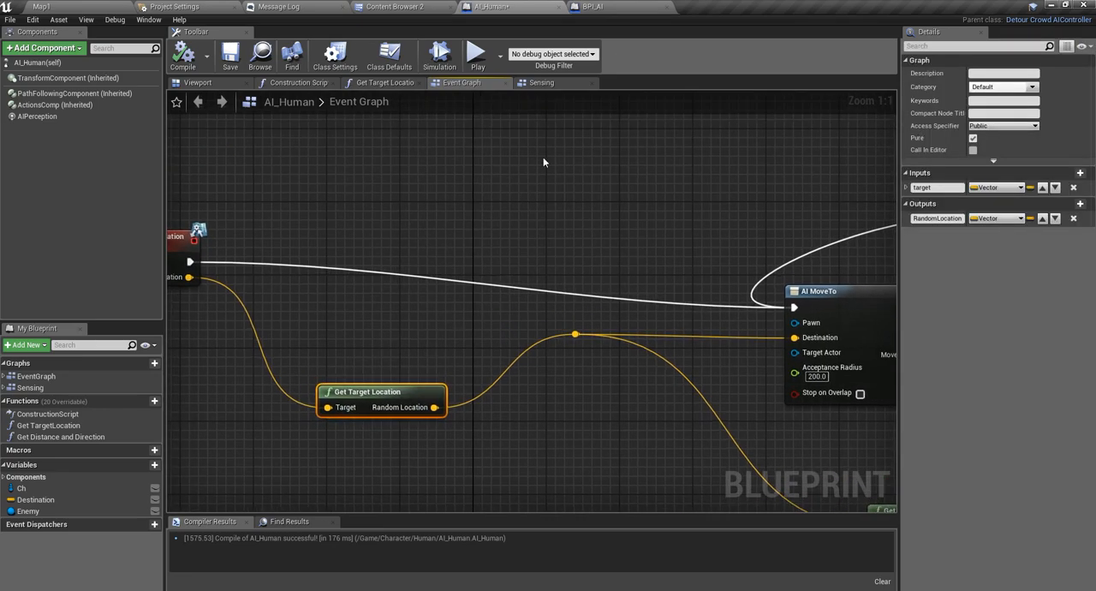
{"action": "left_click", "coordinate": [541, 82]}
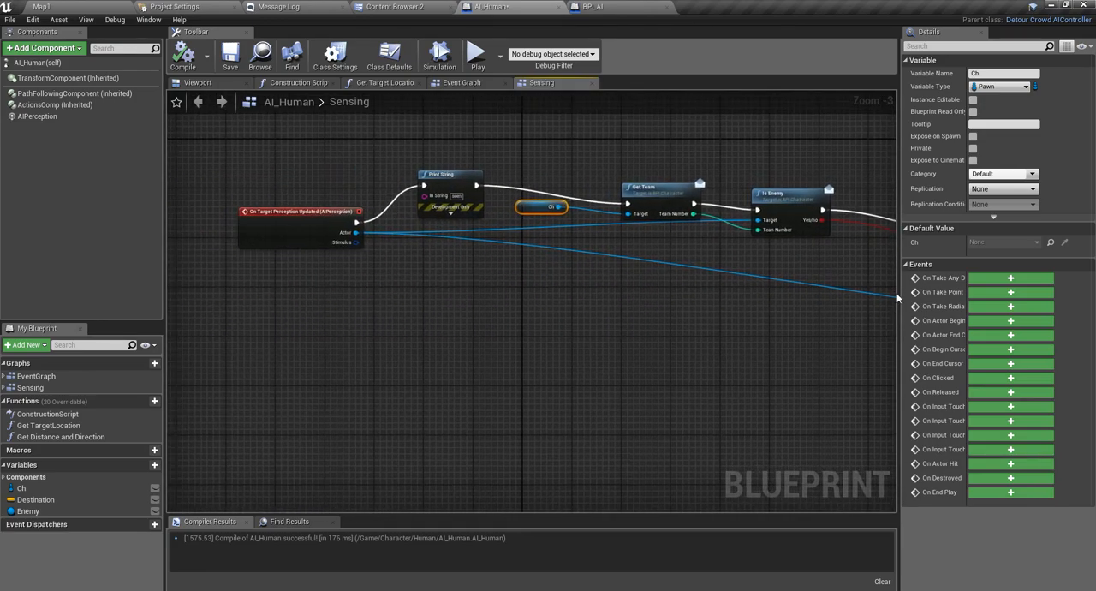
{"action": "scroll", "scroll_direction": "up", "scroll_amount": 3}
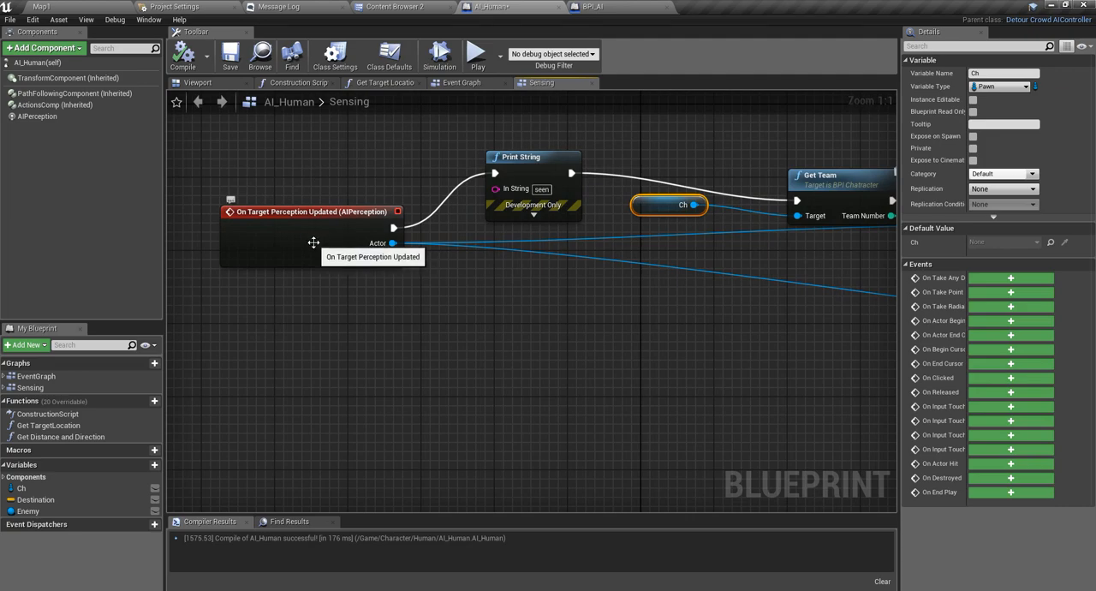
{"action": "scroll", "scroll_direction": "down", "scroll_amount": 3}
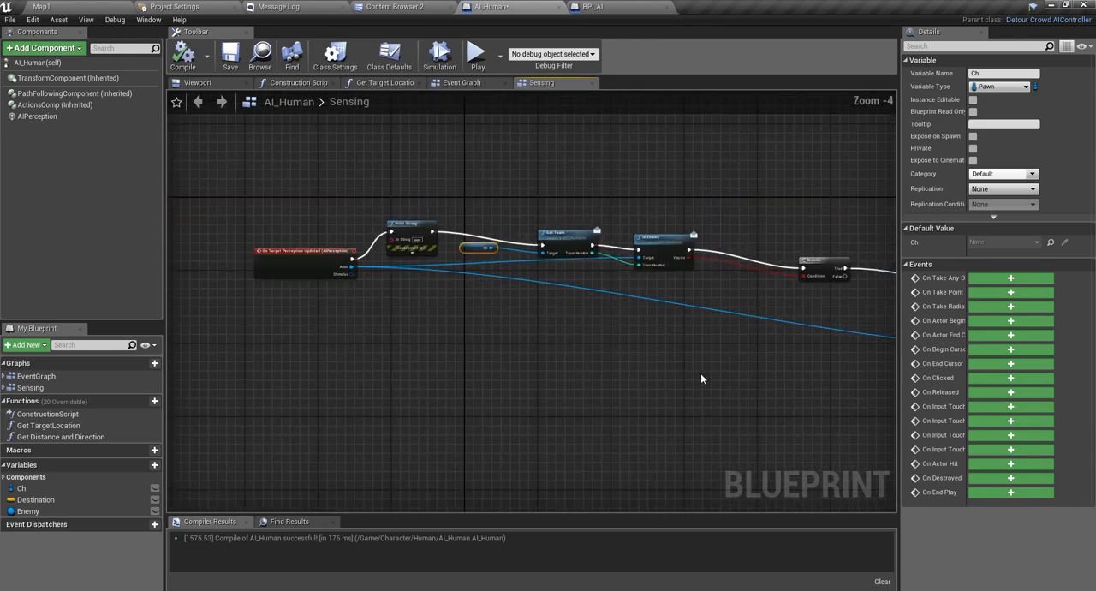
{"action": "left_click_drag", "start_coordinate": [703, 377], "coordinate": [493, 326]}
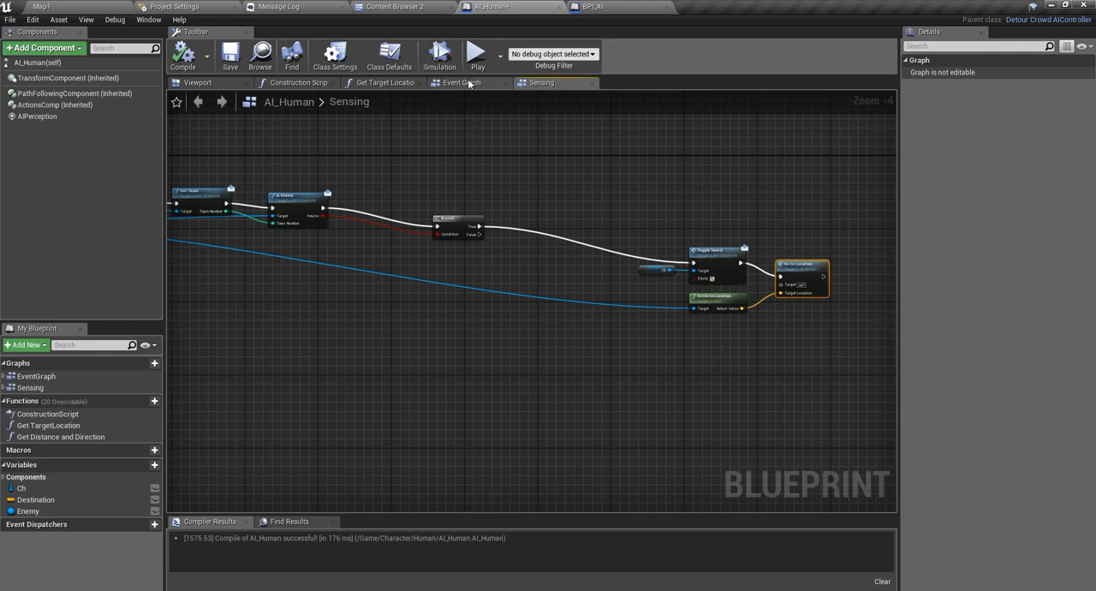
{"action": "left_click", "coordinate": [462, 82]}
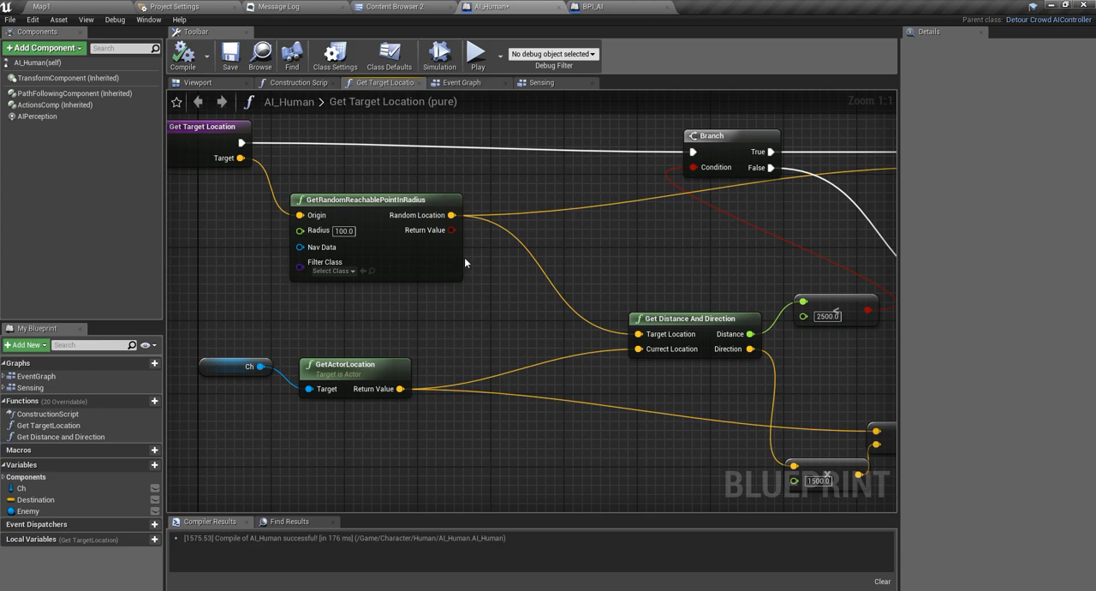
{"action": "mouse_move", "coordinate": [332, 270]}
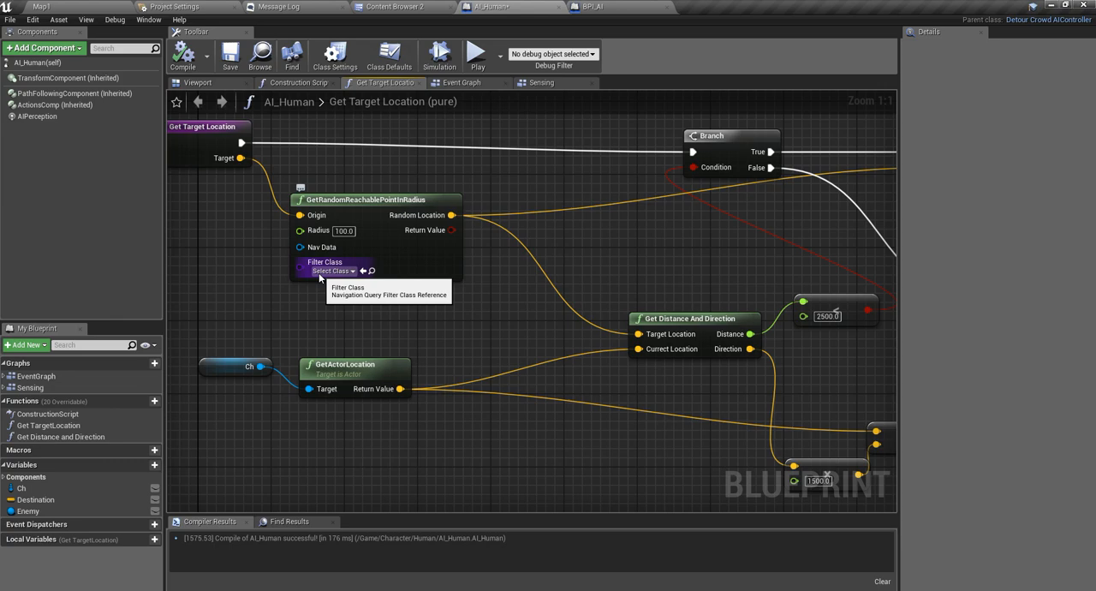
{"action": "mouse_move", "coordinate": [489, 106]}
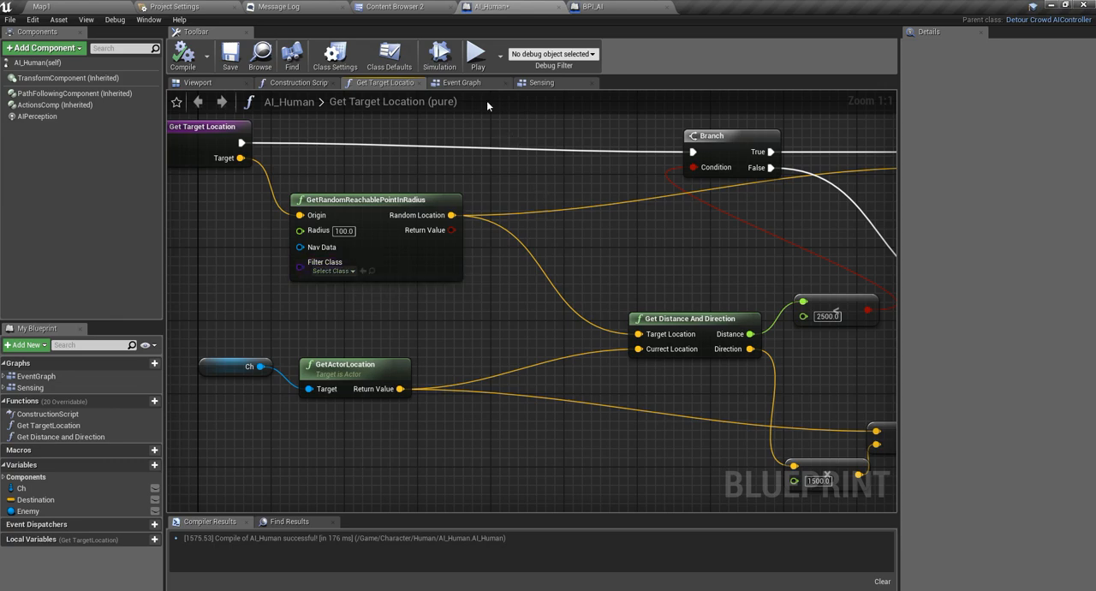
Return to the Event Graph and frame the Go to Location to AI MoveTo chain
{"action": "left_click", "coordinate": [461, 82]}
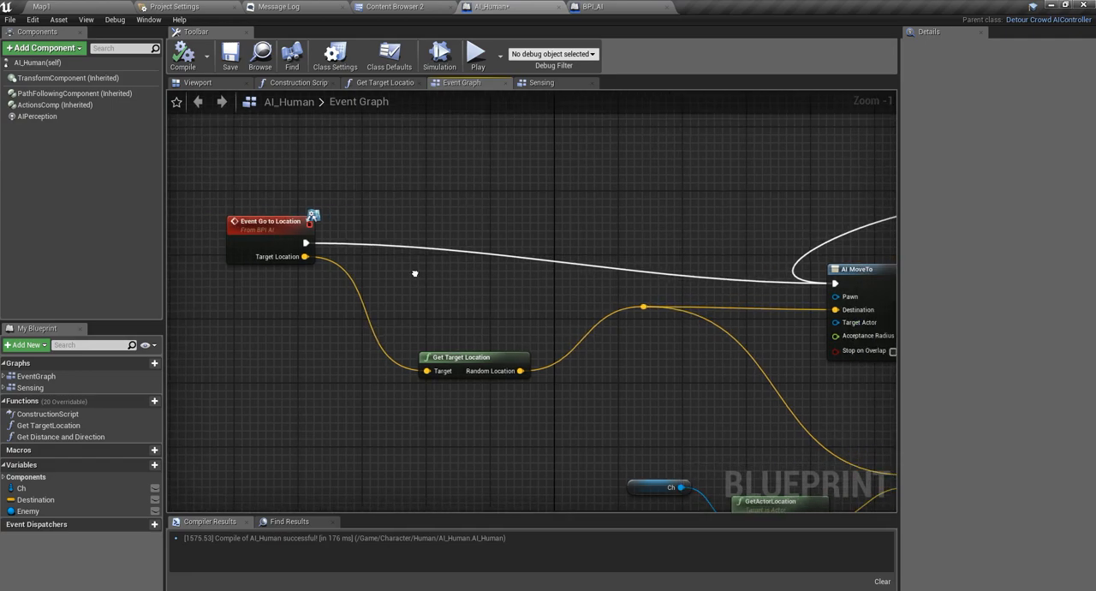
{"action": "left_click_drag", "start_coordinate": [305, 243], "coordinate": [389, 246]}
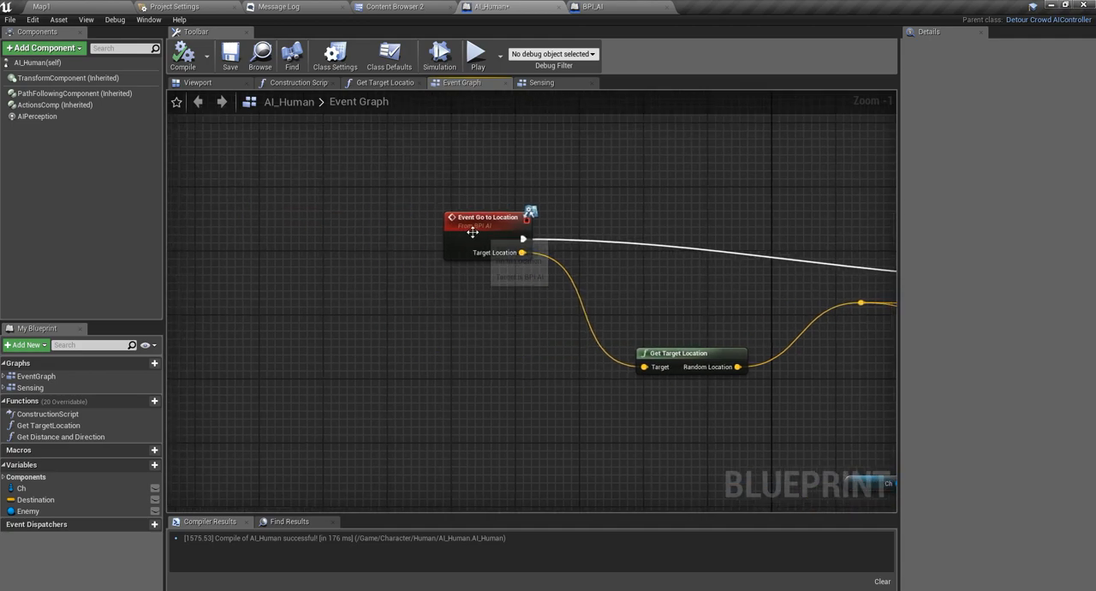
{"action": "scroll", "scroll_direction": "down", "scroll_amount": 3}
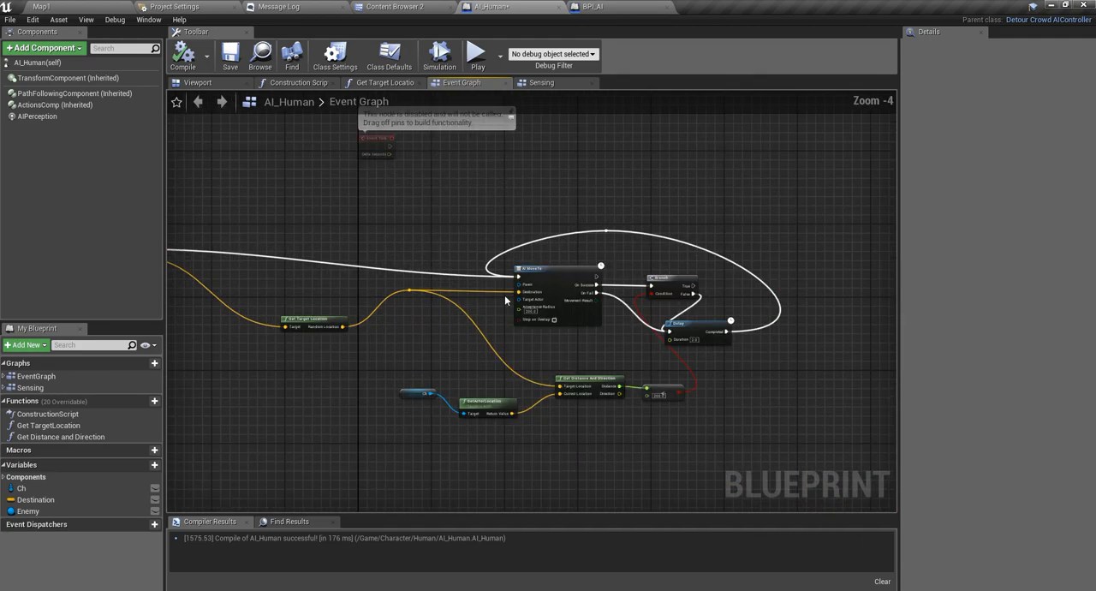
{"action": "mouse_move", "coordinate": [786, 352]}
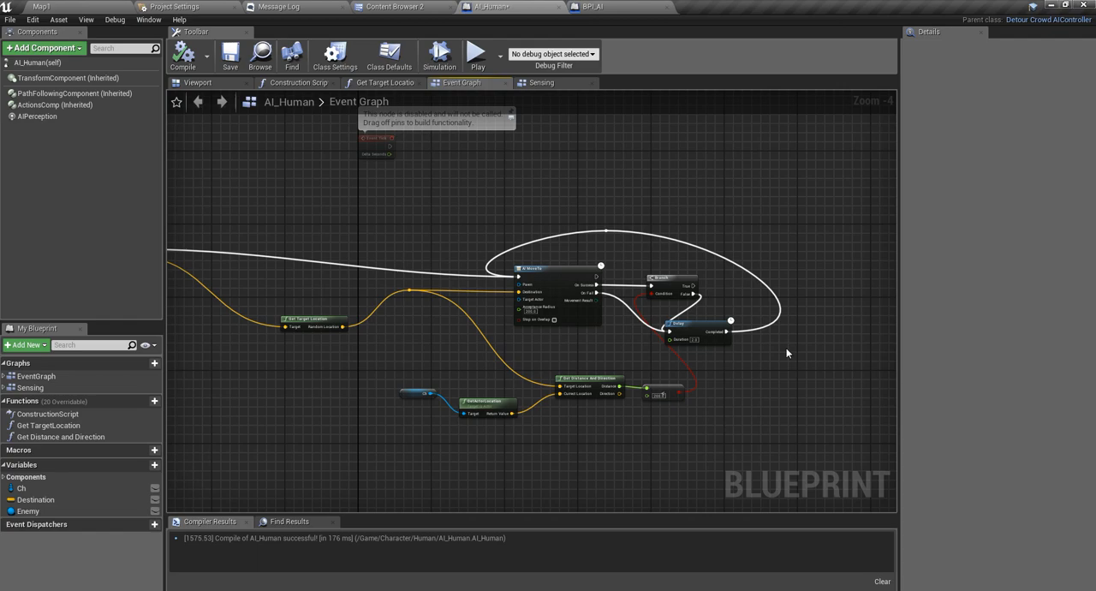
{"action": "mouse_move", "coordinate": [587, 305]}
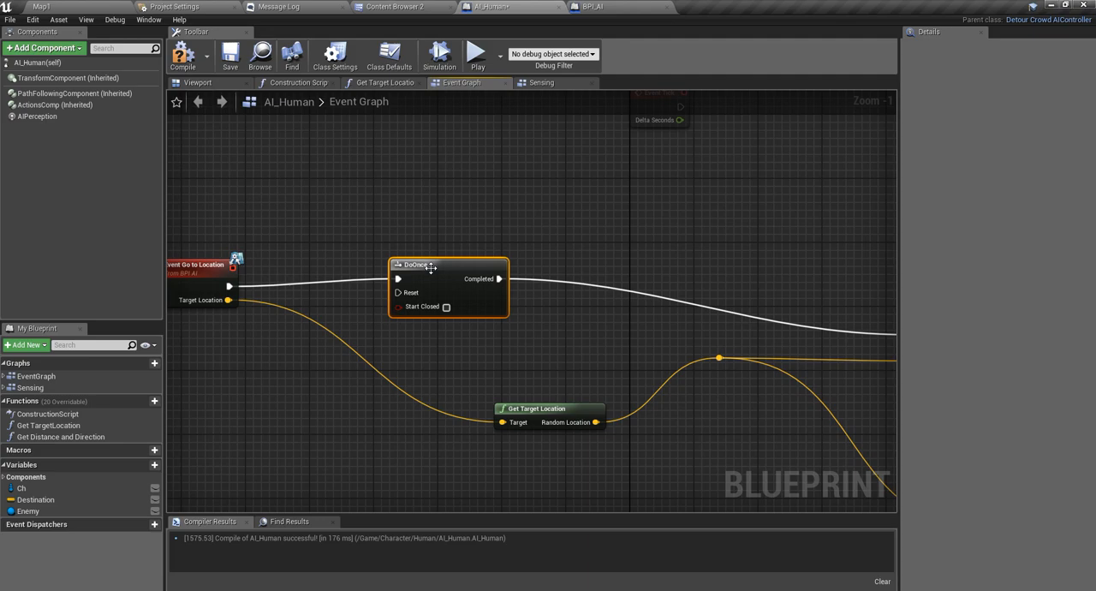
{"action": "mouse_move", "coordinate": [398, 279]}
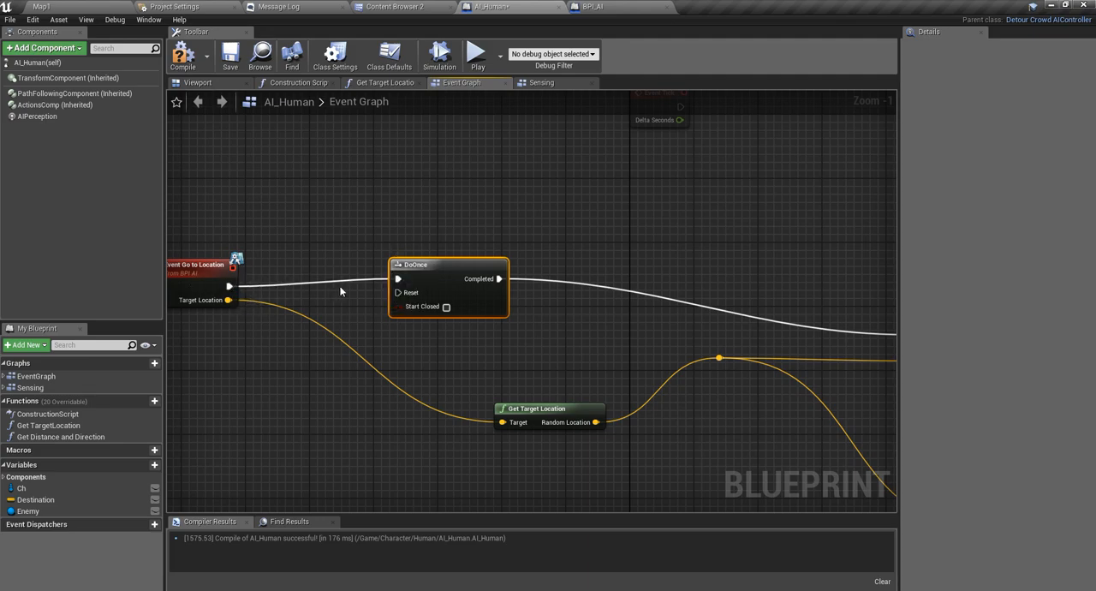
{"action": "mouse_move", "coordinate": [497, 279]}
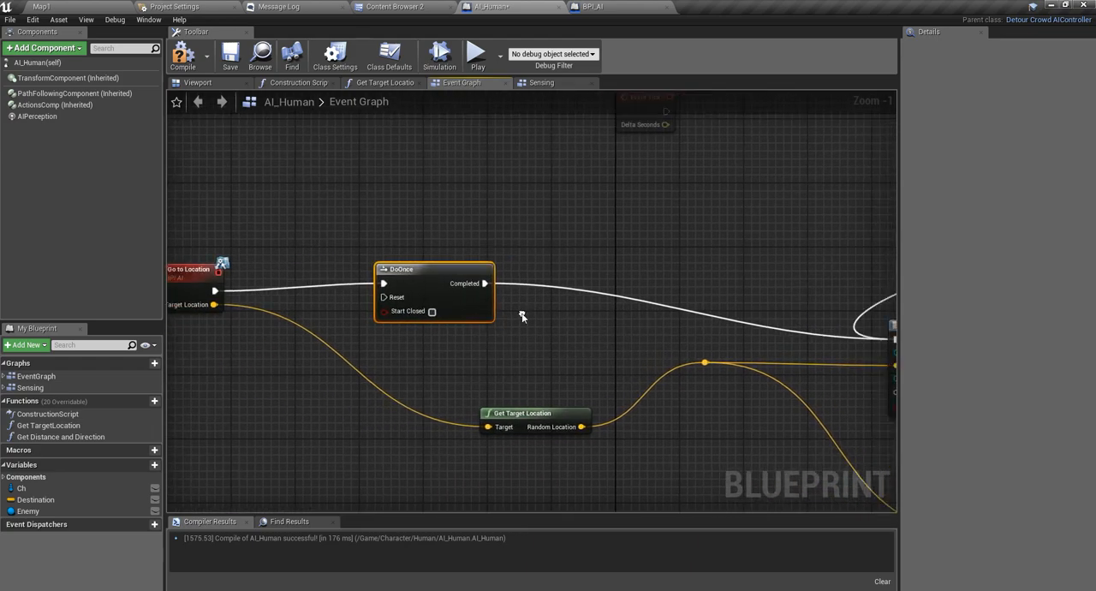
{"action": "mouse_move", "coordinate": [386, 297]}
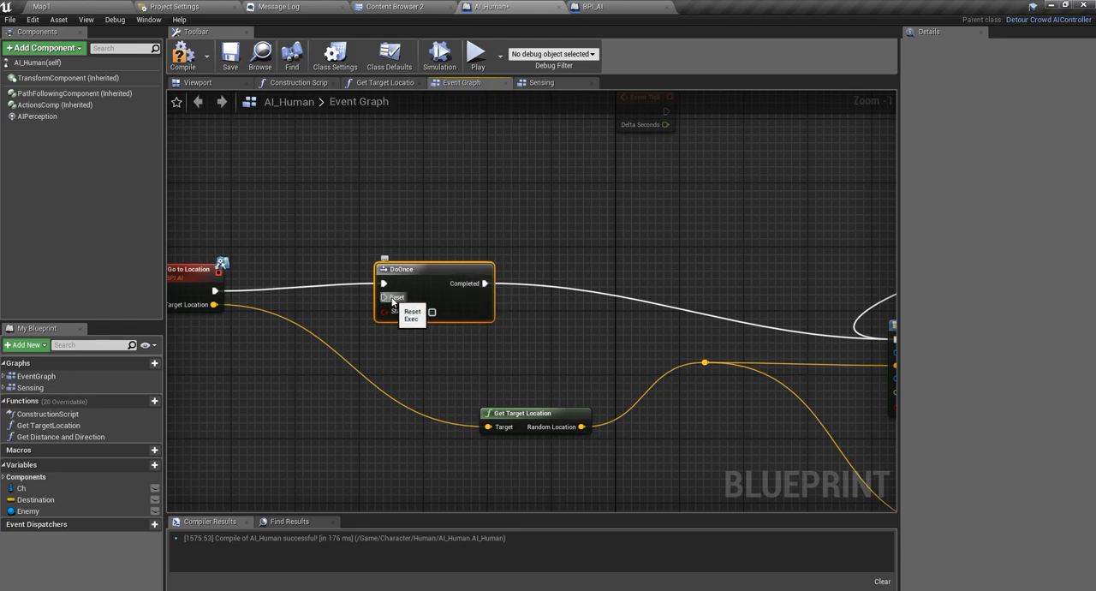
{"action": "mouse_move", "coordinate": [527, 334]}
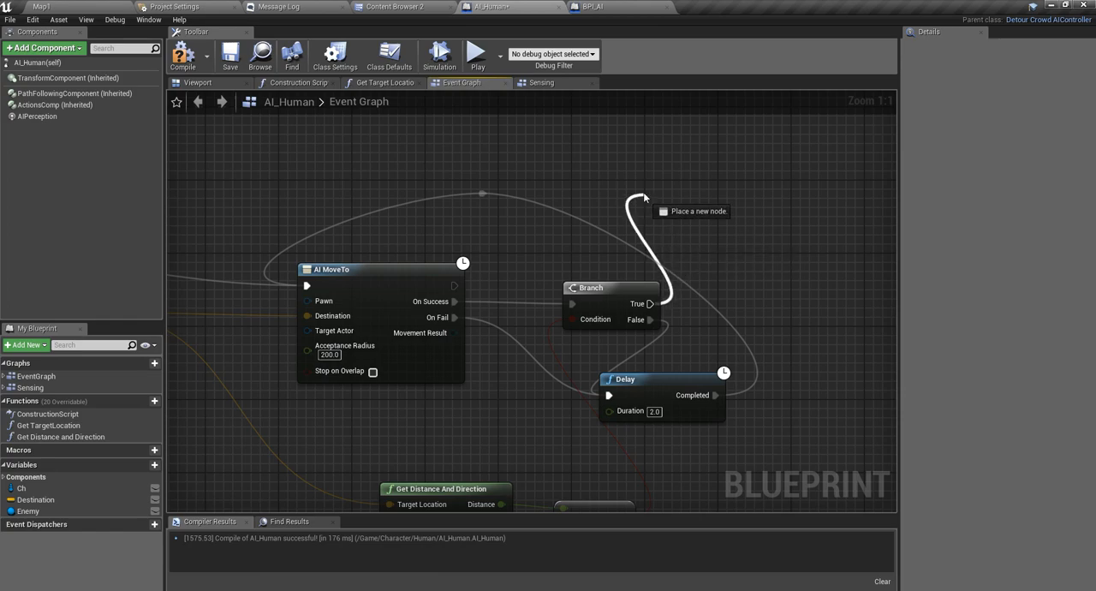
Wire the Branch's True output into the DoOnce Reset pin
{"action": "left_click_drag", "start_coordinate": [643, 202], "coordinate": [651, 239]}
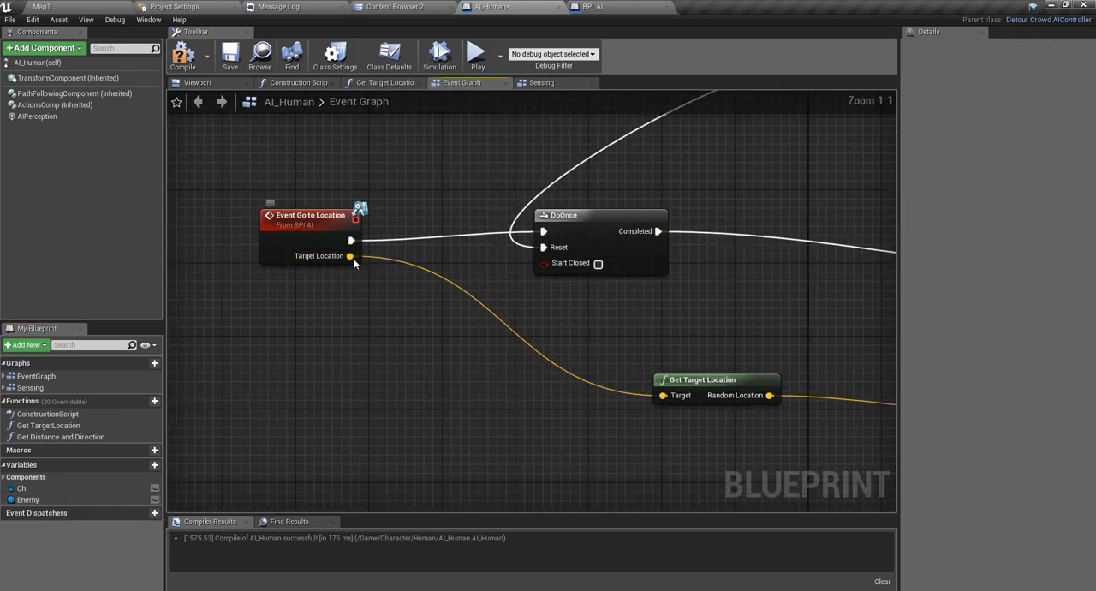
Promote Go to Location's Target Location pin to a new destination vector variable
{"action": "right_click", "coordinate": [350, 256]}
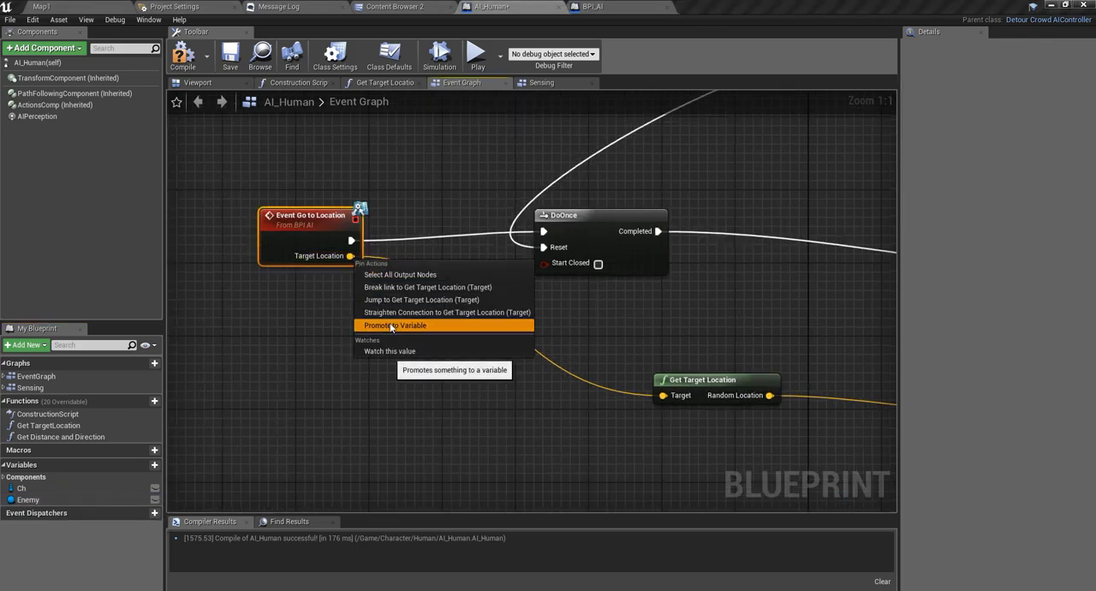
{"action": "left_click", "coordinate": [390, 324]}
{"action": "type", "text": "destination"}
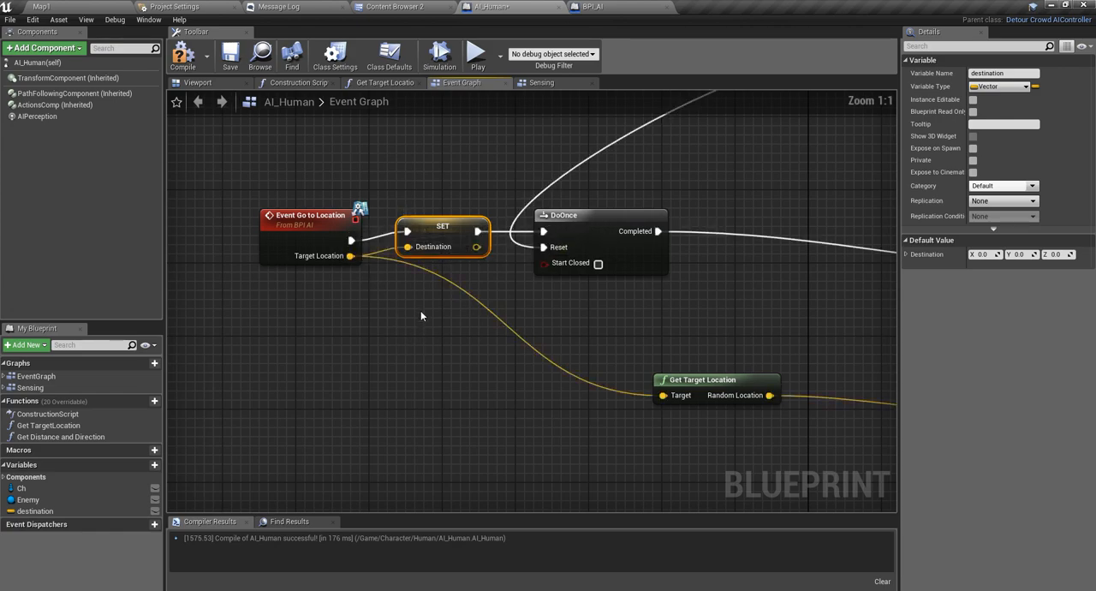
{"action": "mouse_move", "coordinate": [310, 225]}
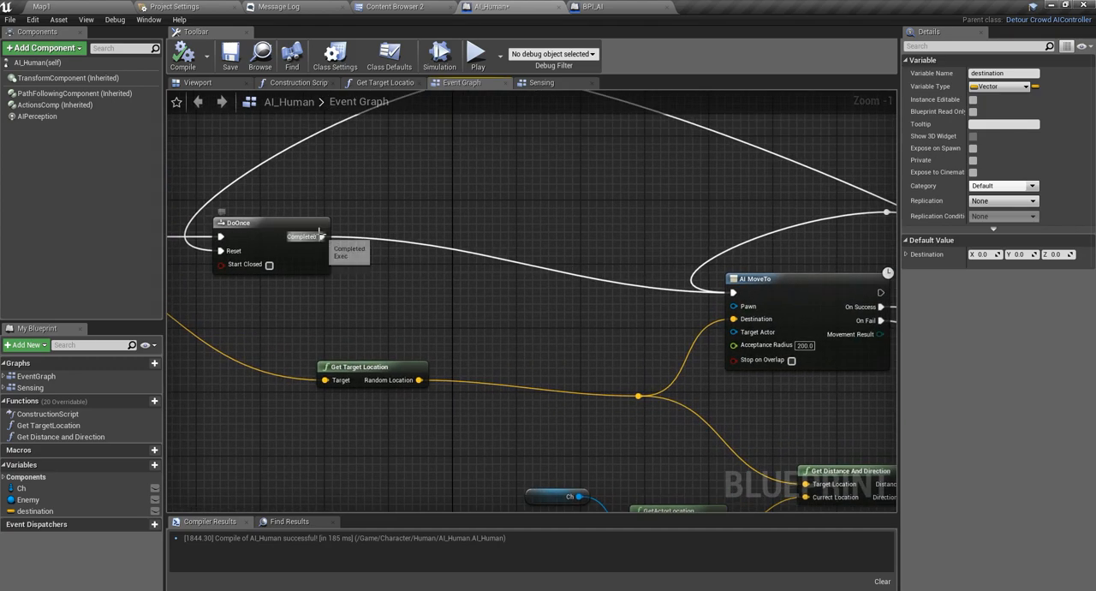
Add an AI MoveTo node toward destination off the DoOnce Completed pin
{"action": "left_click_drag", "start_coordinate": [349, 254], "coordinate": [426, 257]}
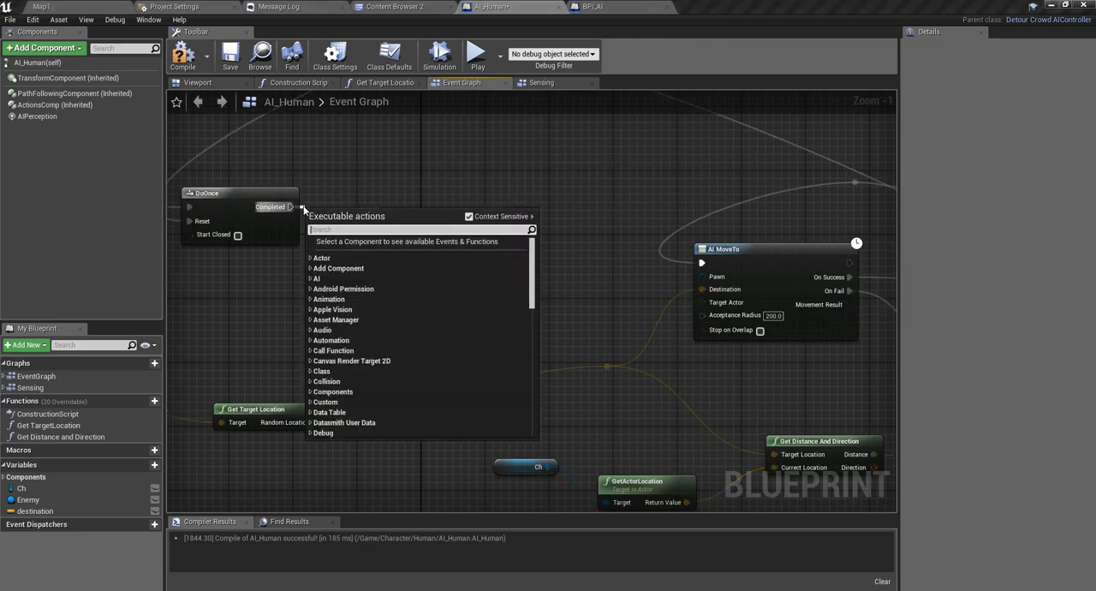
{"action": "type", "text": "AI move"}
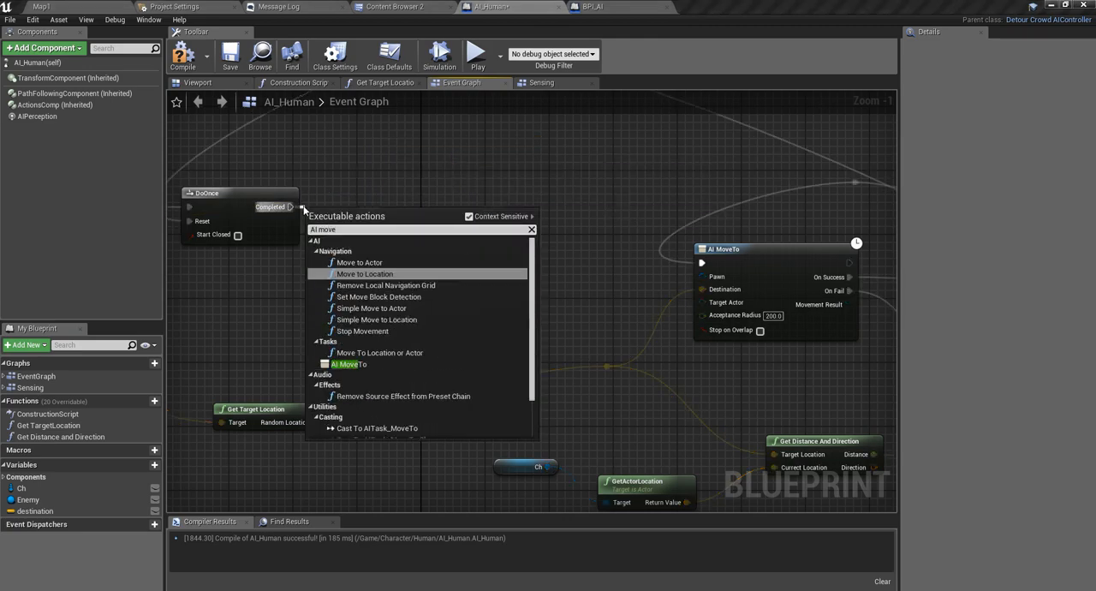
{"action": "mouse_move", "coordinate": [347, 364]}
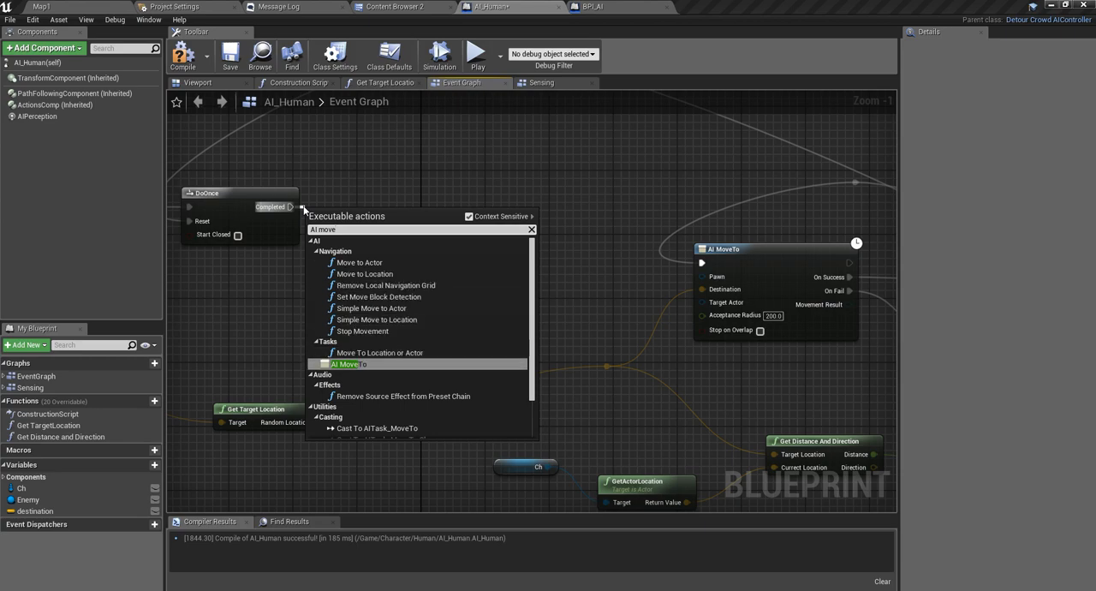
{"action": "left_click", "coordinate": [348, 364]}
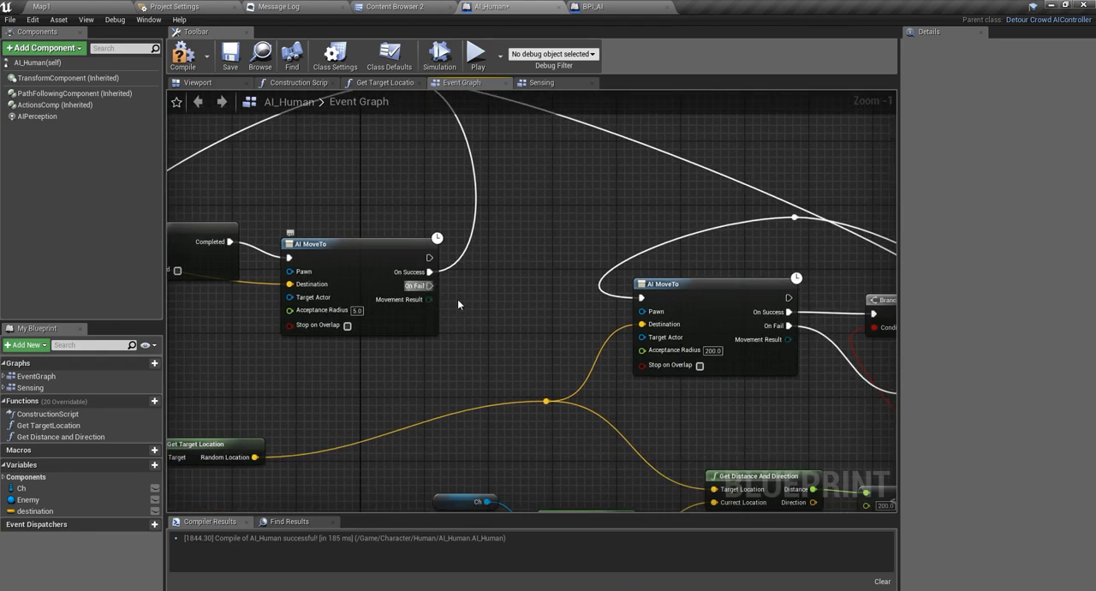
Route the new AI MoveTo's On Fail output into the second AI MoveTo
{"action": "left_click_drag", "start_coordinate": [430, 271], "coordinate": [565, 308]}
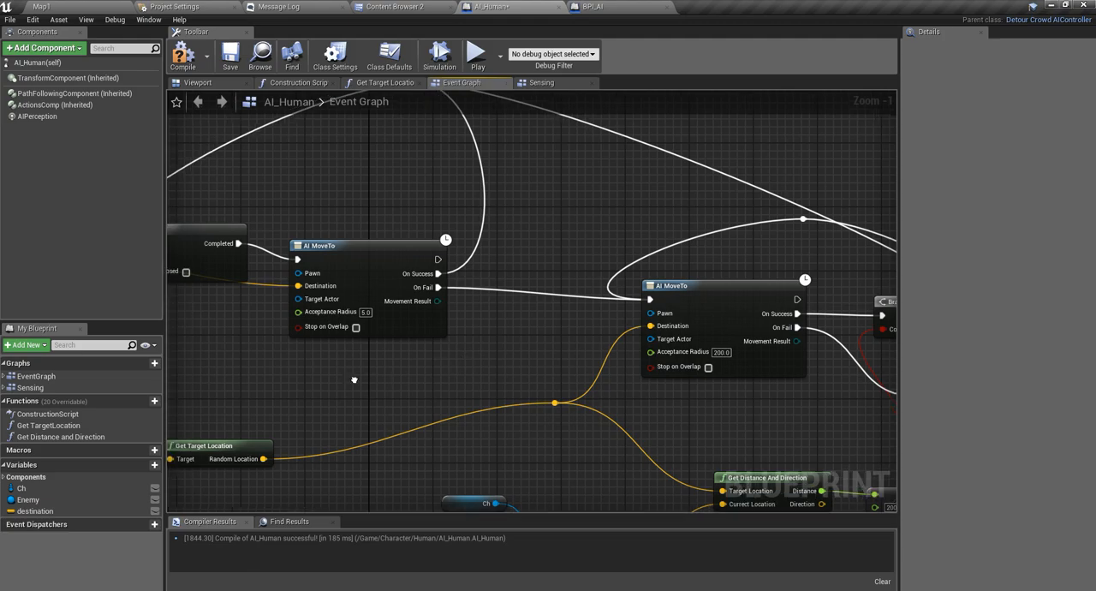
{"action": "scroll", "scroll_direction": "down", "scroll_amount": 3}
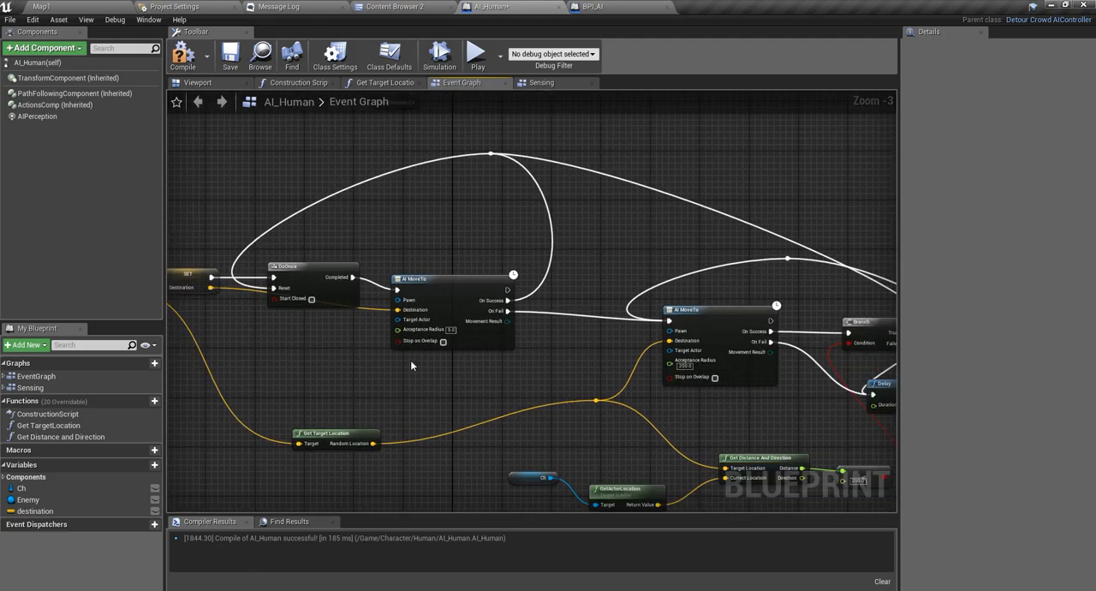
{"action": "scroll", "scroll_direction": "up", "scroll_amount": 3}
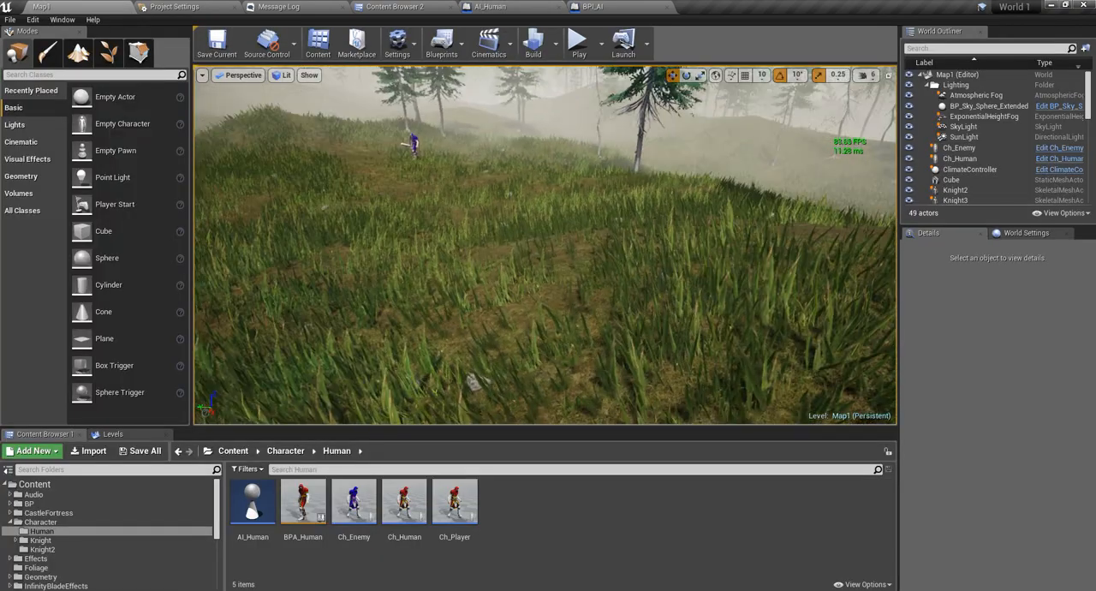
Start a play session in the forest level to watch AI_Human's movement
{"action": "key", "text": "F11"}
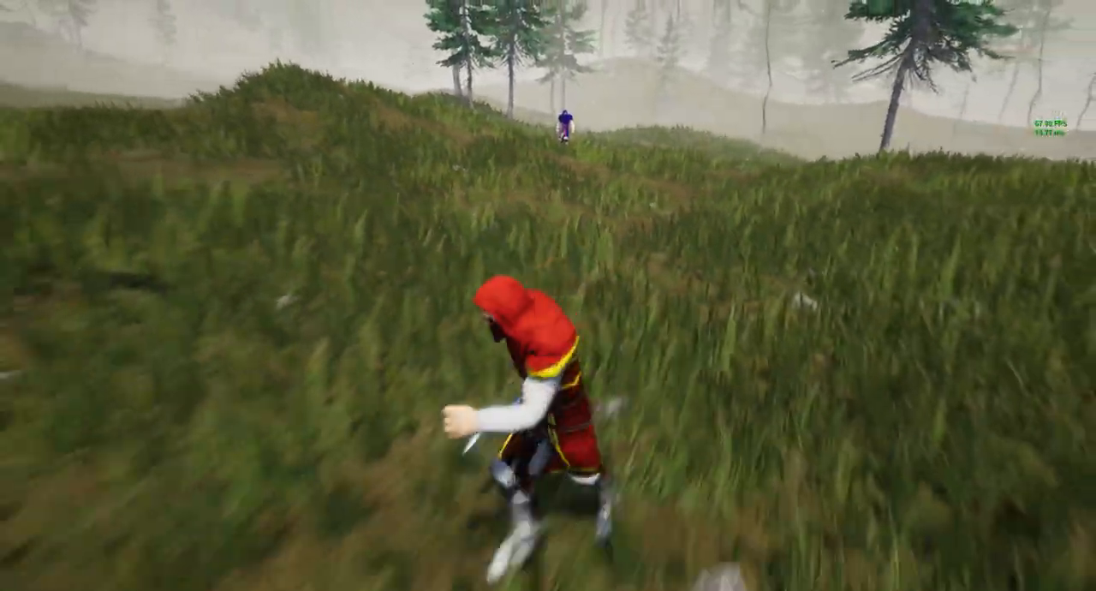
{"action": "mouse_move", "coordinate": [548, 295]}
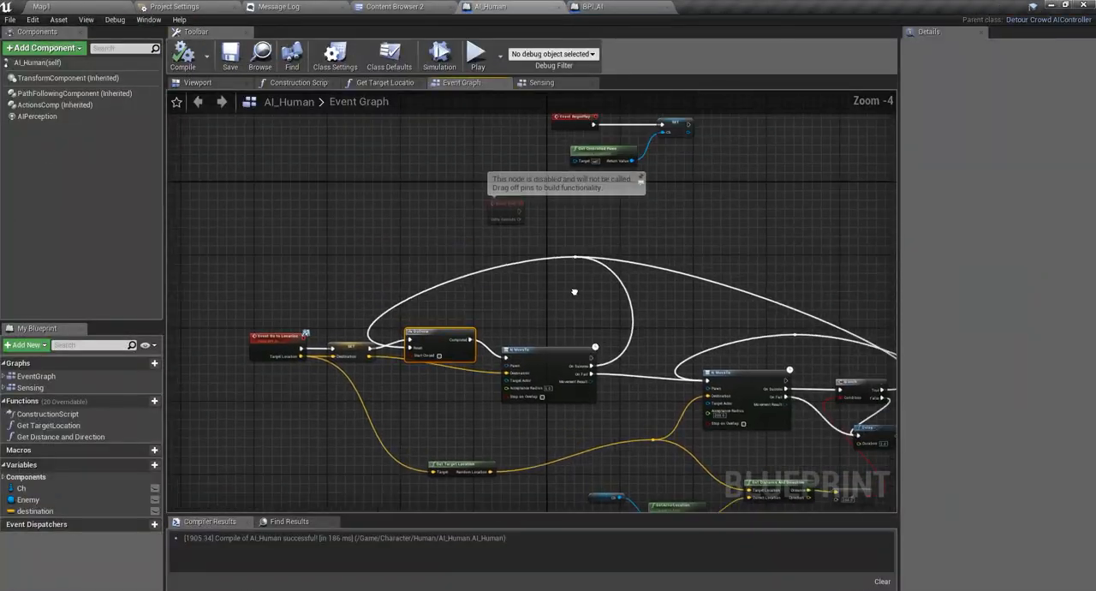
Look over the Sensing graph's perception logic in AI_Human
{"action": "left_click", "coordinate": [542, 82]}
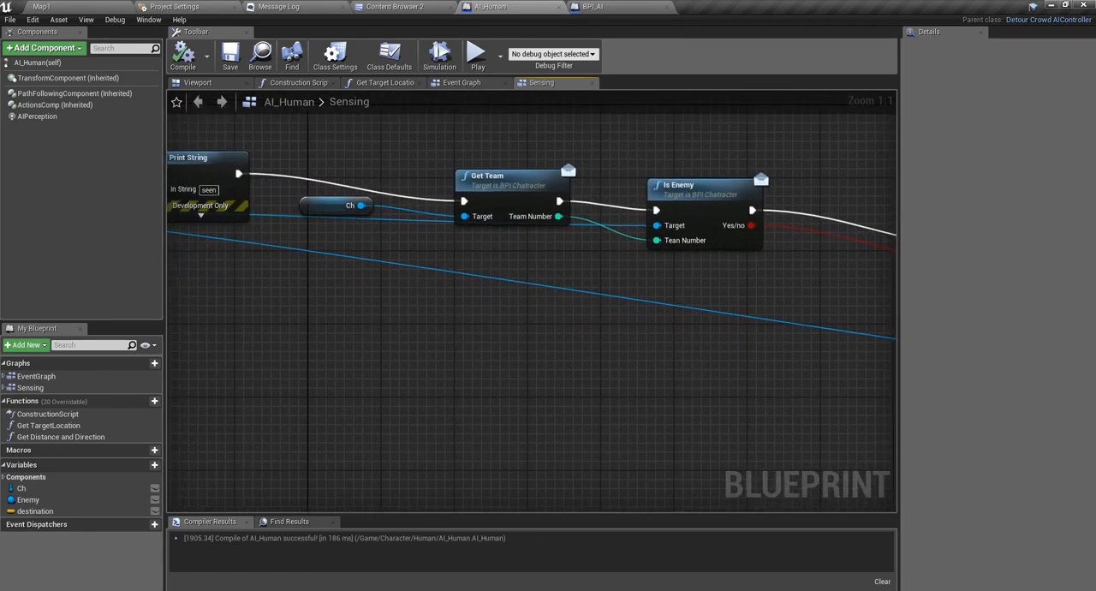
{"action": "scroll", "scroll_direction": "down", "scroll_amount": 3}
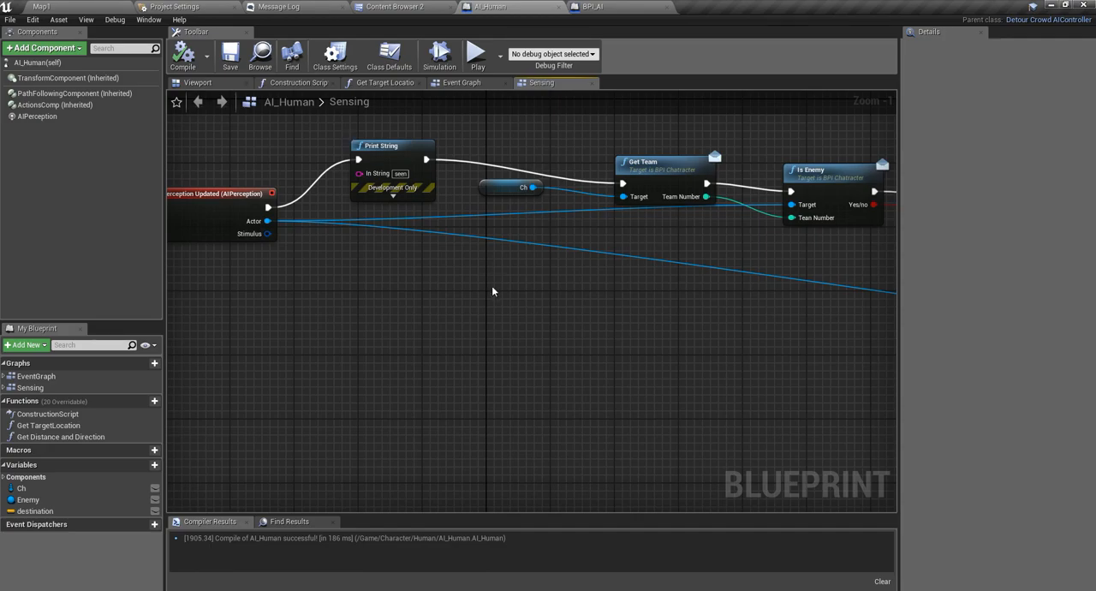
{"action": "scroll", "scroll_direction": "down", "scroll_amount": 3}
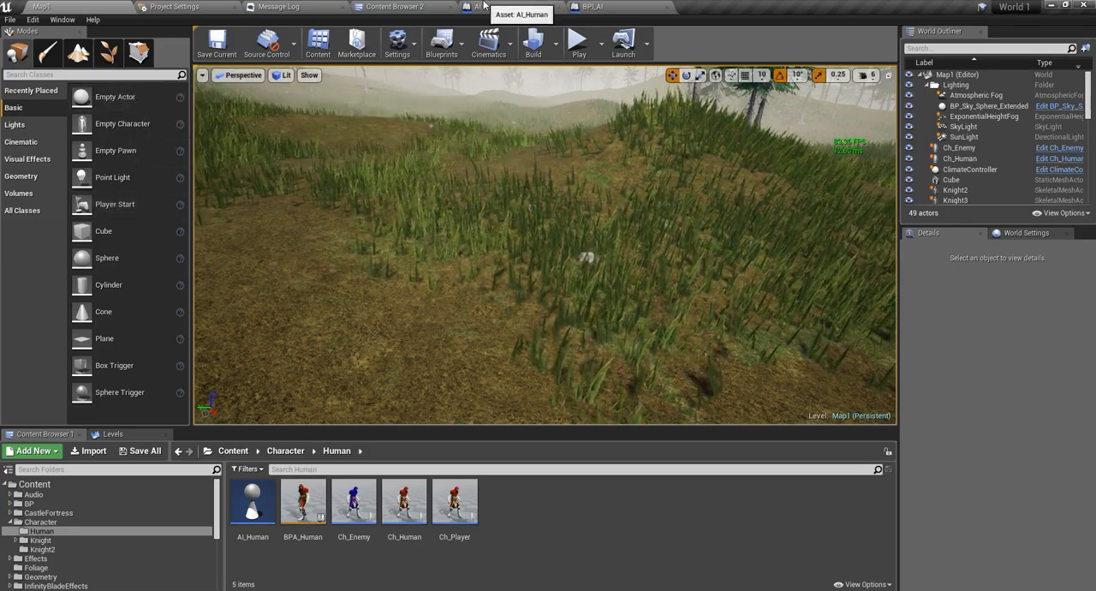
{"action": "left_click", "coordinate": [488, 7]}
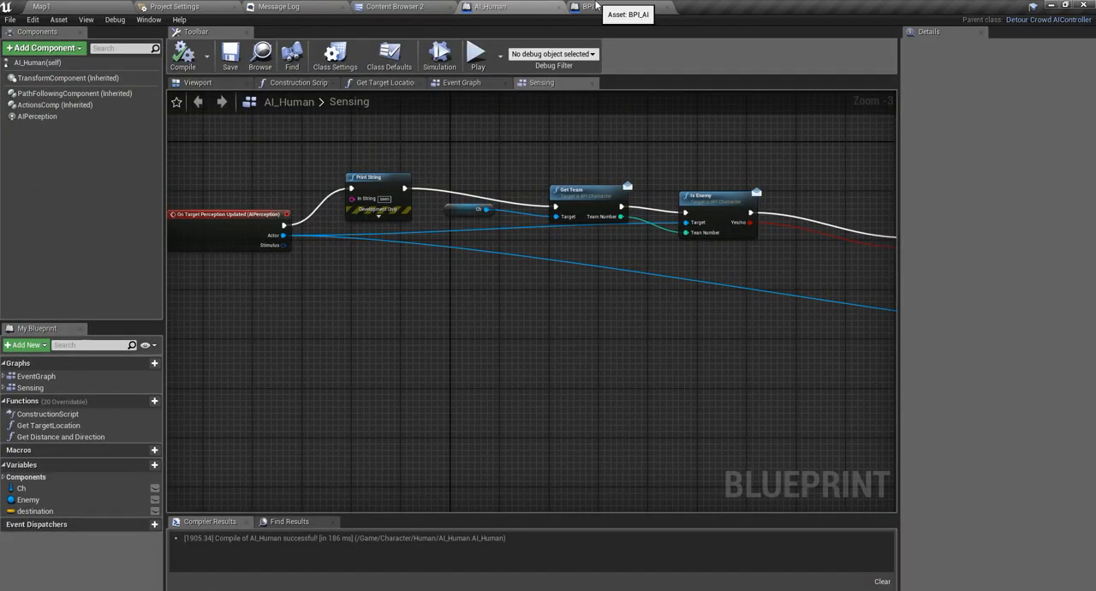
{"action": "mouse_move", "coordinate": [596, 309]}
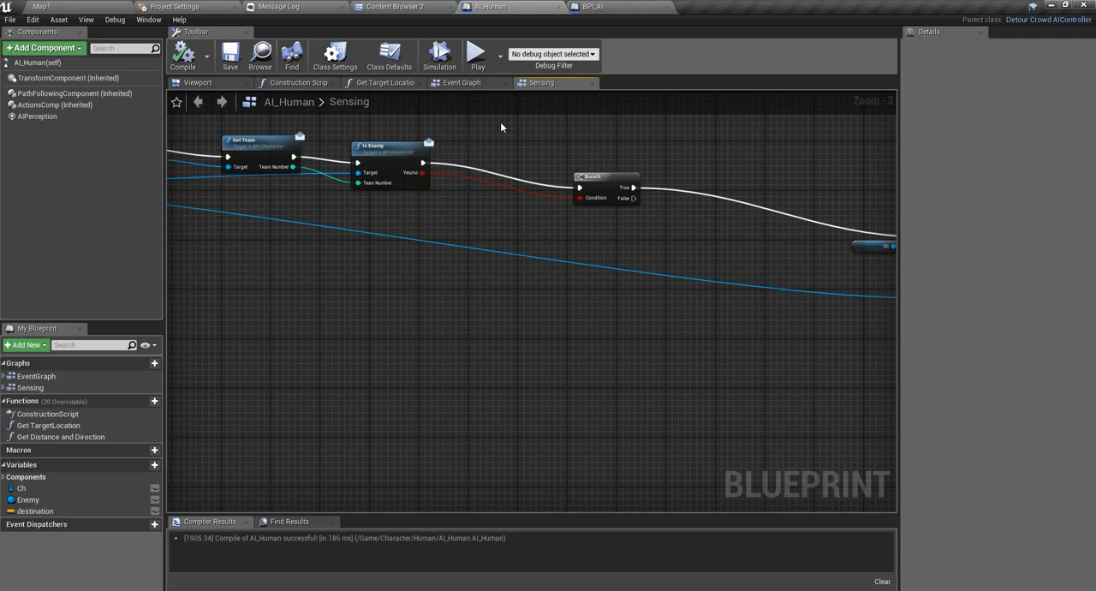
Promote On Target Perception Updated's Actor pin to a new Enemy variable
{"action": "left_click", "coordinate": [462, 82]}
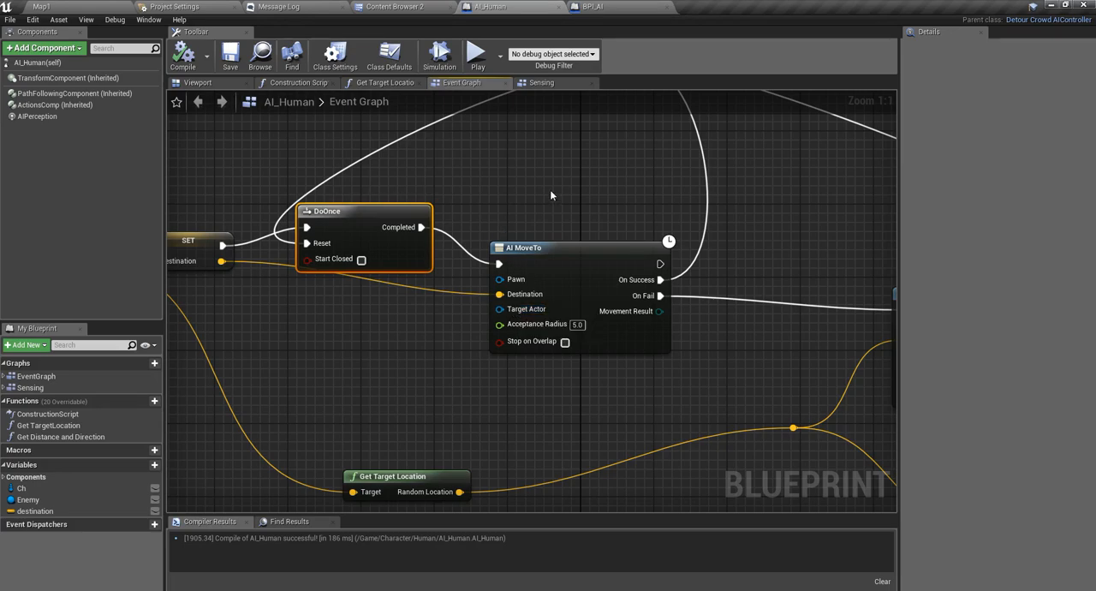
{"action": "left_click", "coordinate": [542, 82]}
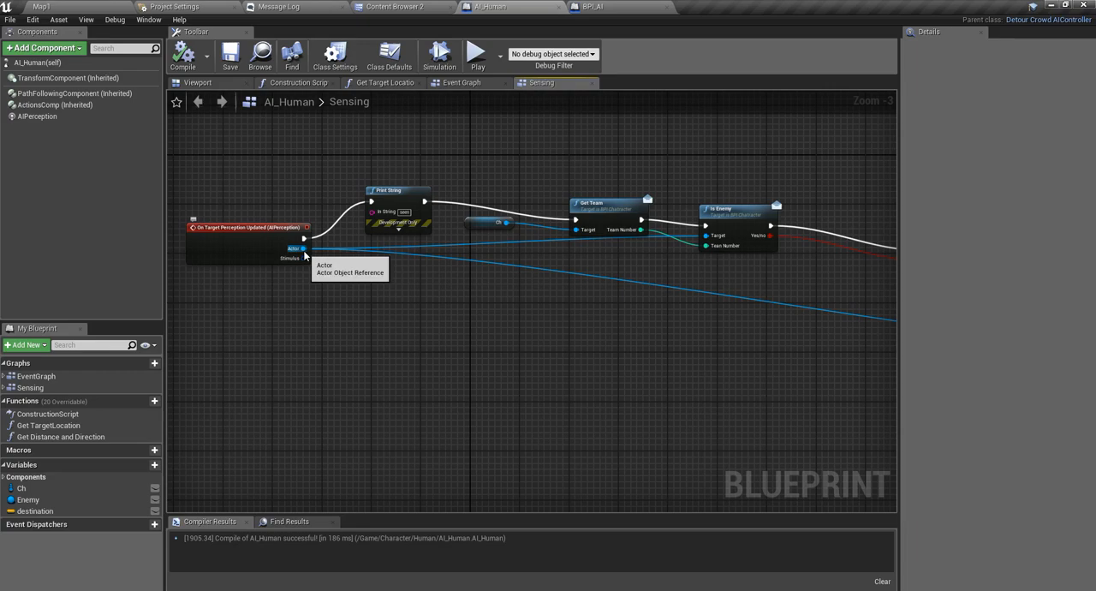
{"action": "right_click", "coordinate": [301, 249]}
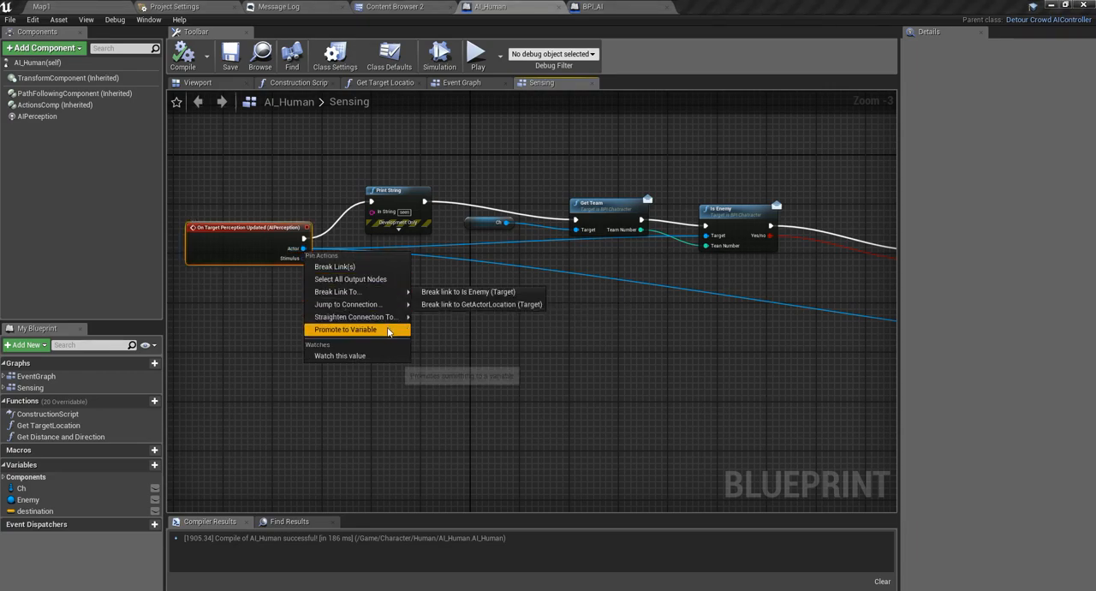
{"action": "left_click", "coordinate": [345, 329]}
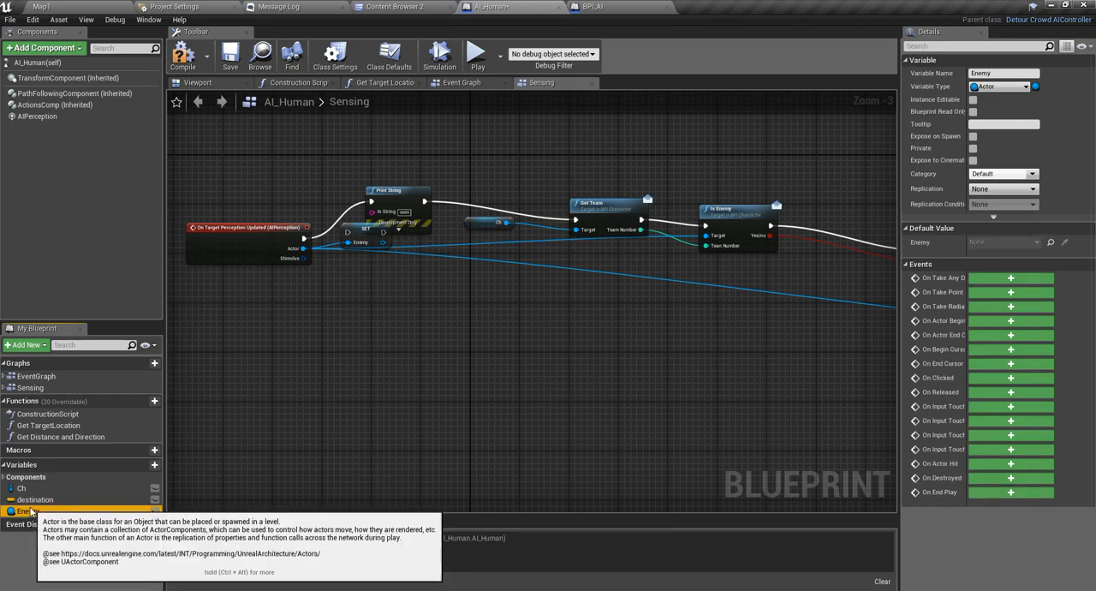
{"action": "left_click", "coordinate": [182, 56]}
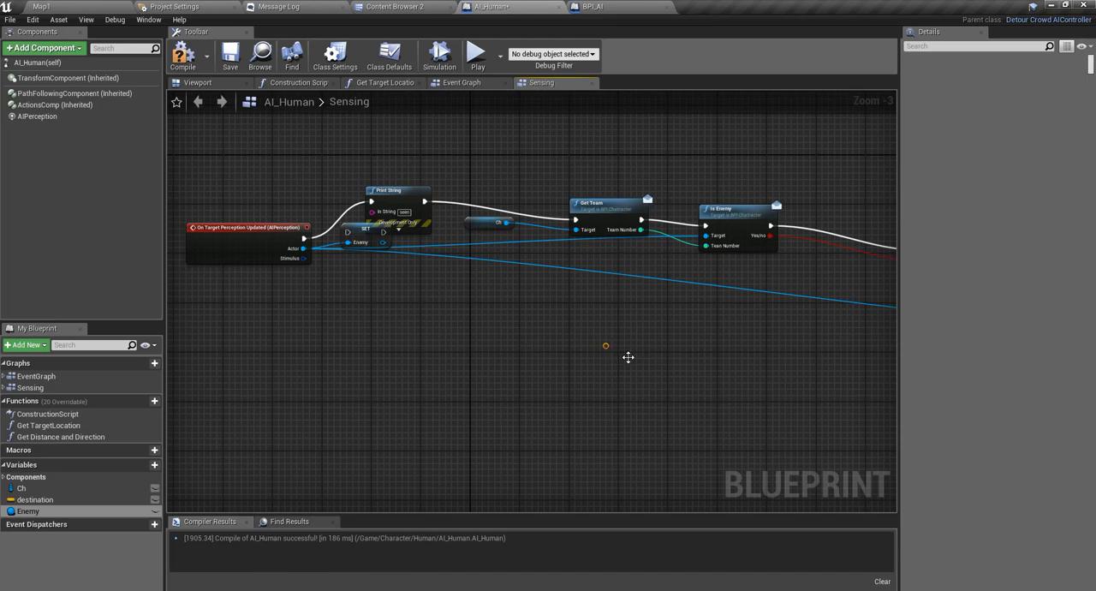
{"action": "mouse_move", "coordinate": [654, 393]}
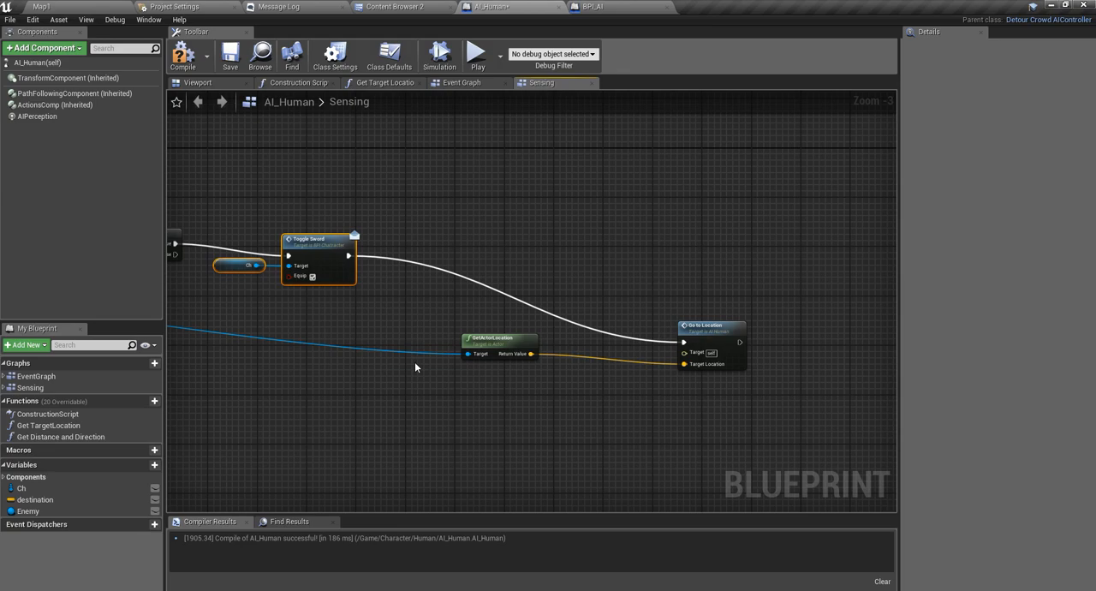
{"action": "mouse_move", "coordinate": [725, 388]}
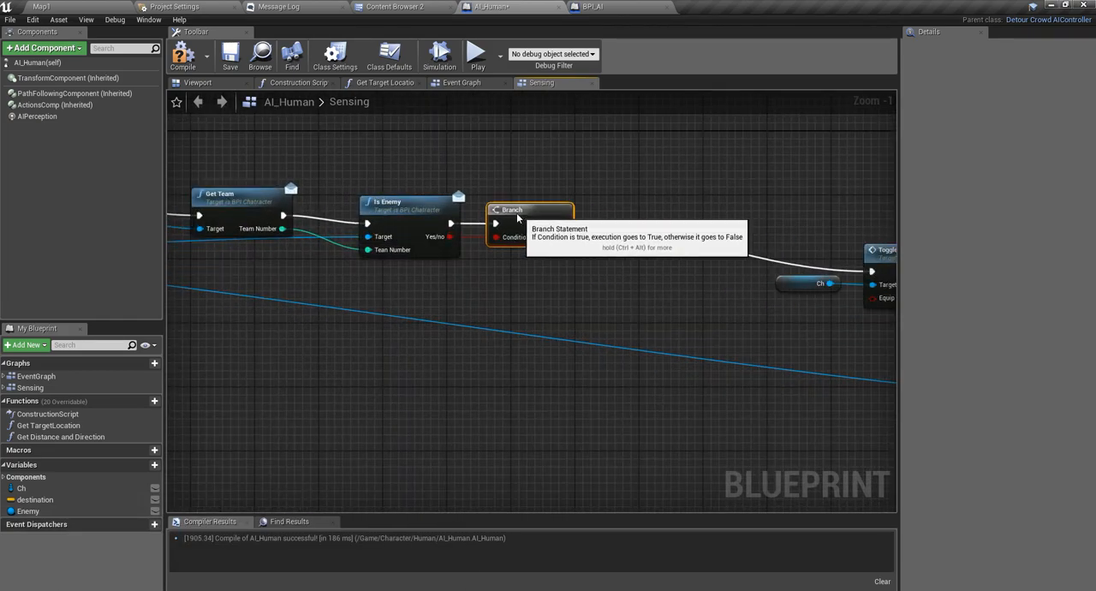
Place a Get Enemy node beside the perception event and Print String
{"action": "scroll", "scroll_direction": "down", "scroll_amount": 3}
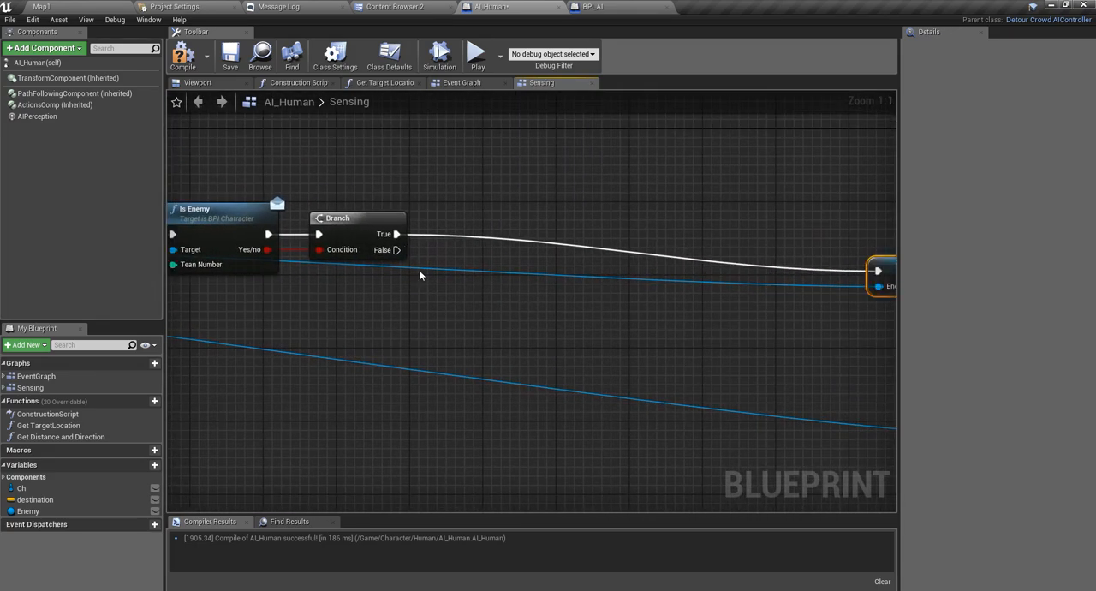
{"action": "left_click_drag", "start_coordinate": [420, 274], "coordinate": [702, 310]}
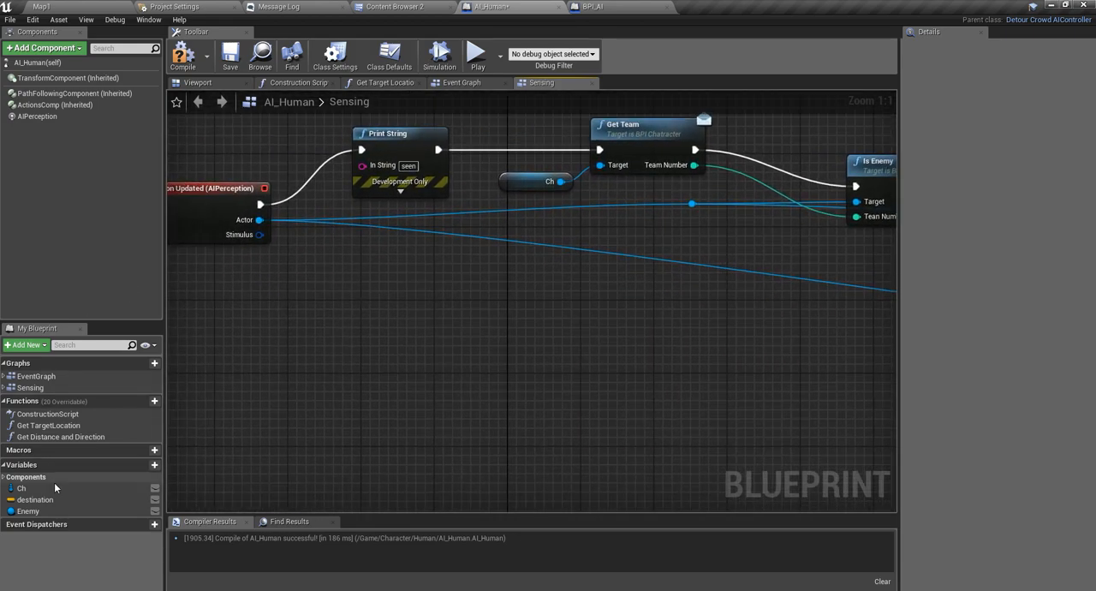
{"action": "left_click_drag", "start_coordinate": [29, 510], "coordinate": [471, 382]}
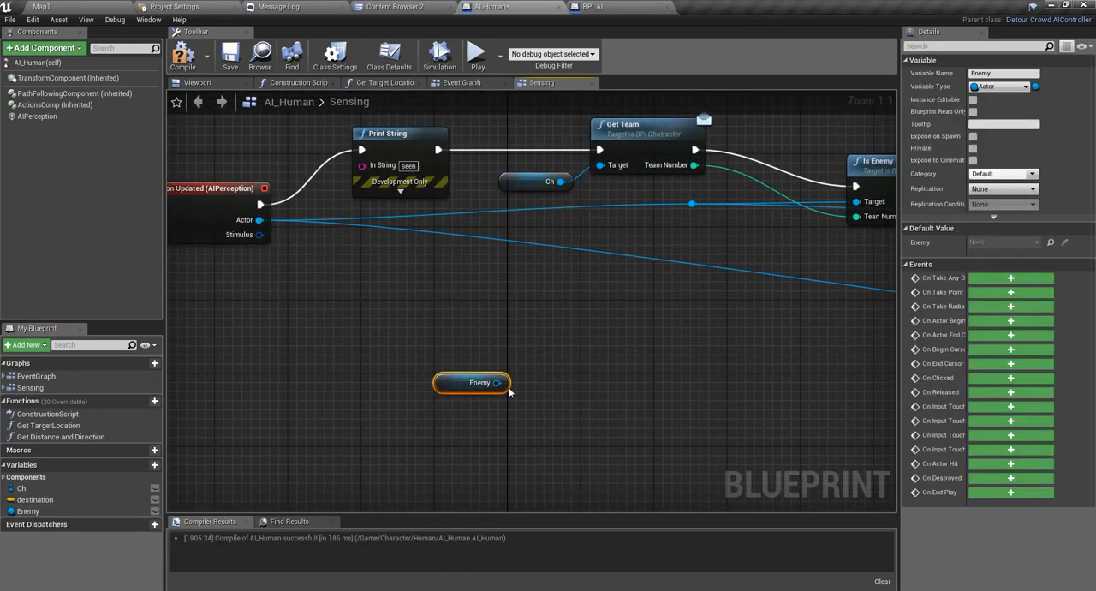
{"action": "mouse_move", "coordinate": [715, 213]}
{"action": "type", "text": "not"}
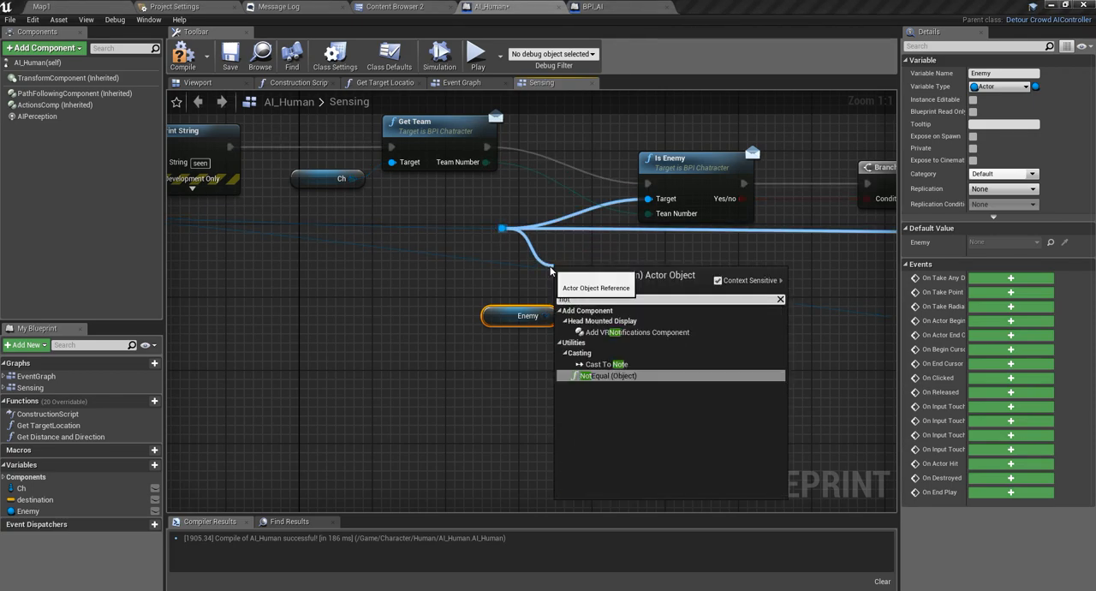
Compare perceived Actor Not Equal to Enemy and add an AND node fed by Is Enemy
{"action": "left_click", "coordinate": [608, 376]}
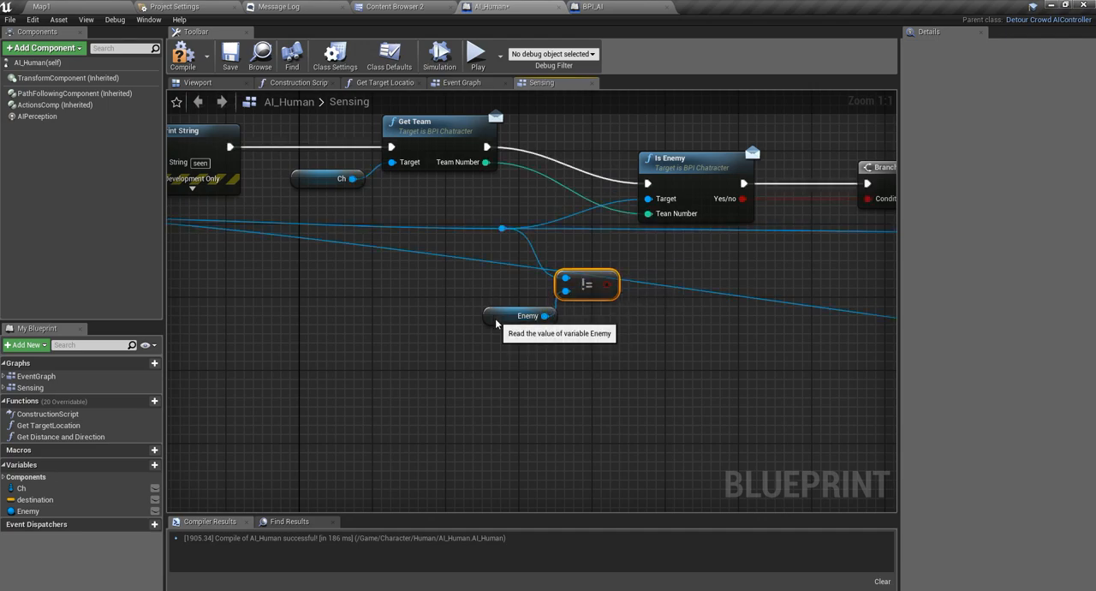
{"action": "left_click", "coordinate": [524, 316]}
{"action": "type", "text": "and"}
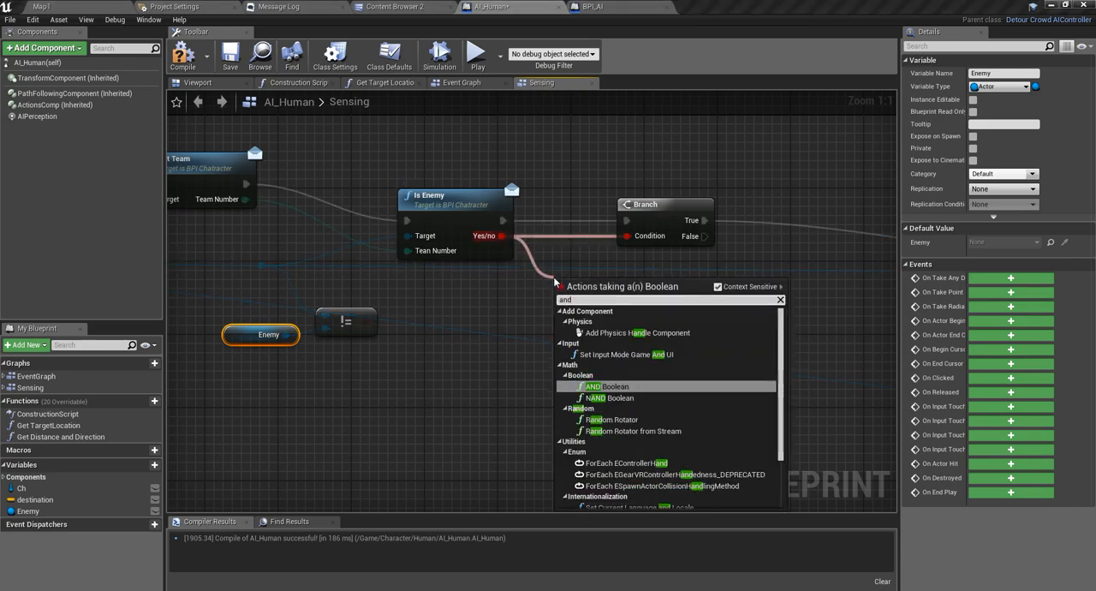
{"action": "left_click", "coordinate": [606, 386]}
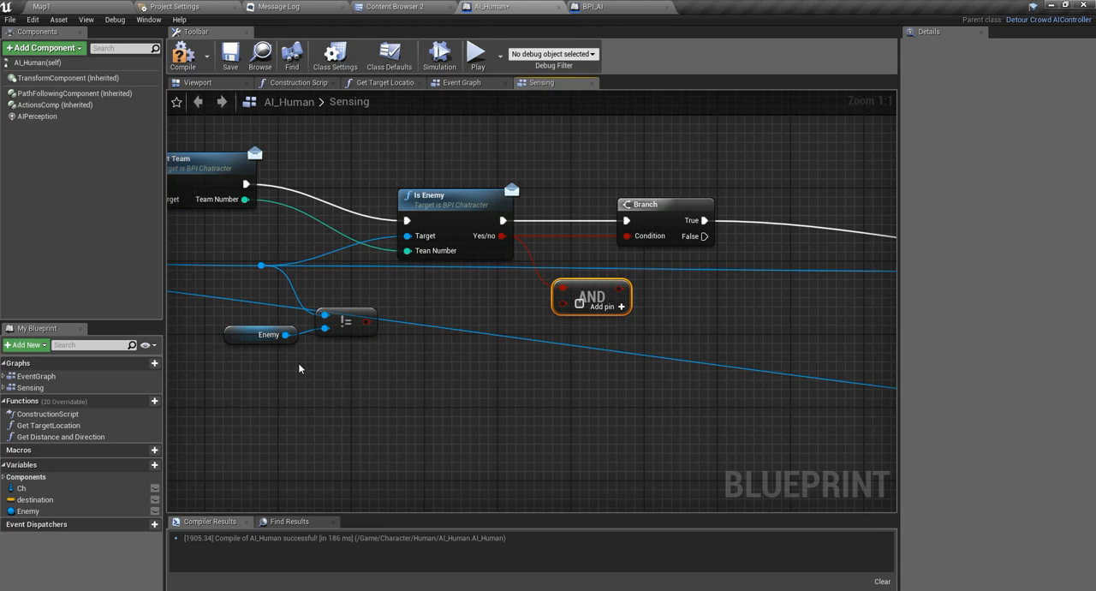
{"action": "left_click", "coordinate": [268, 334]}
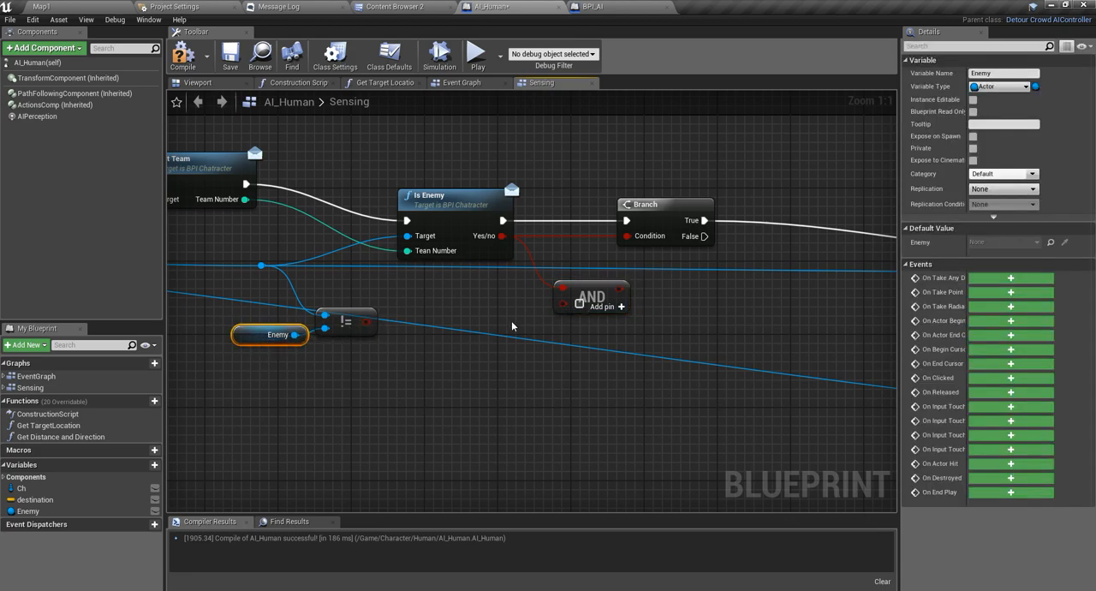
{"action": "mouse_move", "coordinate": [366, 328]}
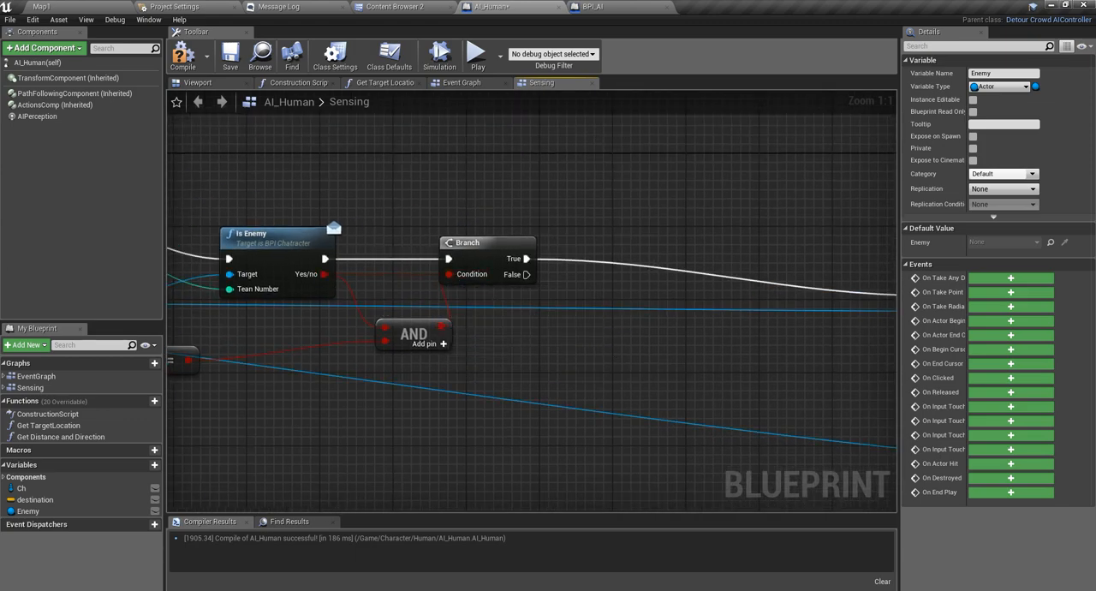
{"action": "scroll", "scroll_direction": "down", "scroll_amount": 3}
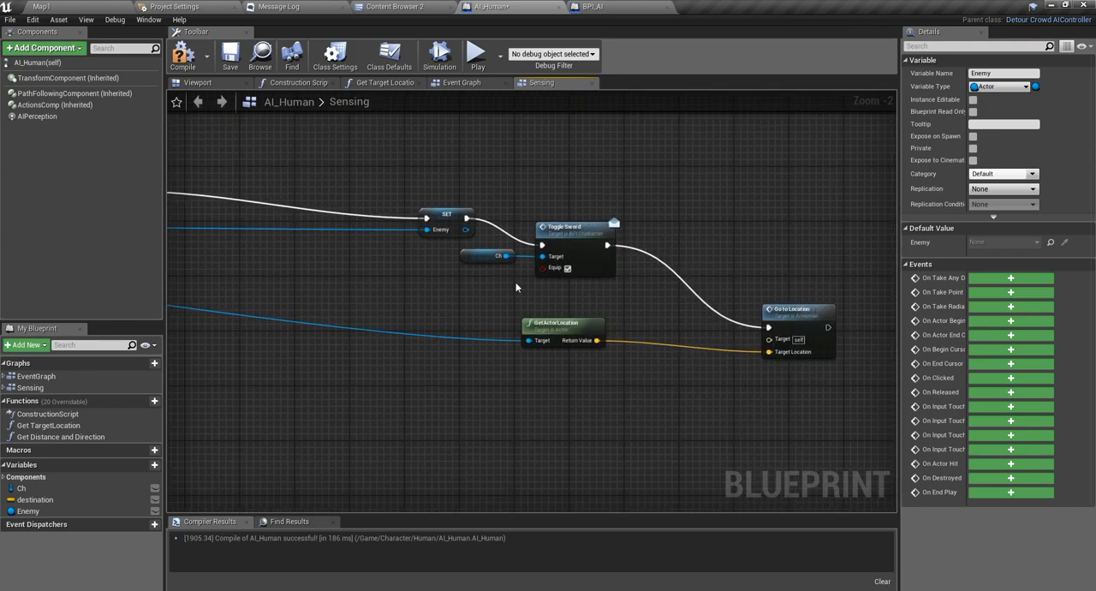
{"action": "mouse_move", "coordinate": [608, 251]}
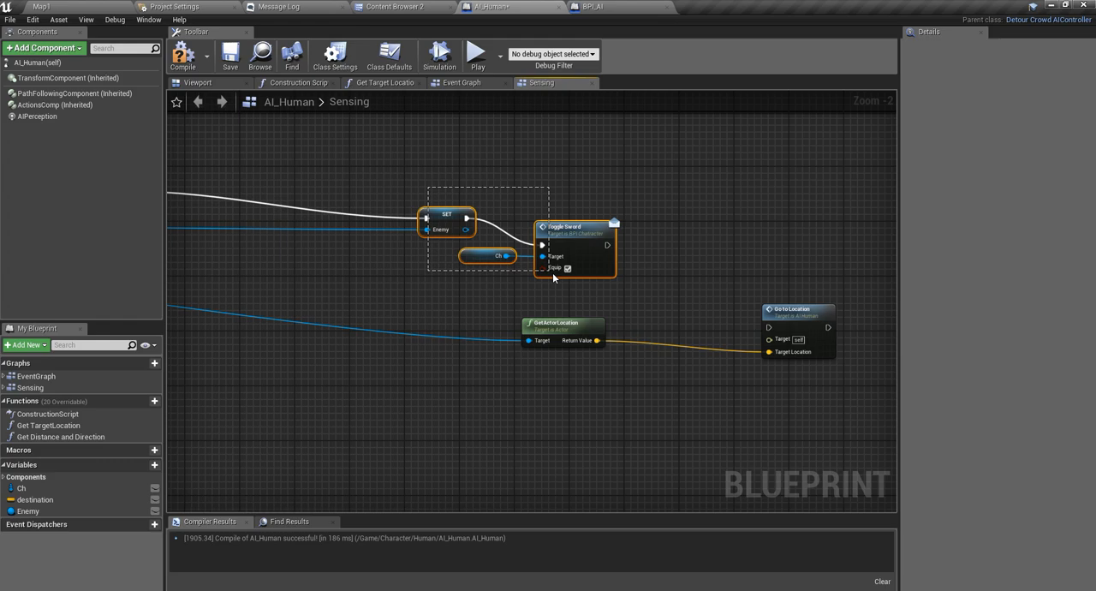
{"action": "mouse_move", "coordinate": [610, 254]}
{"action": "type", "text": "AI move"}
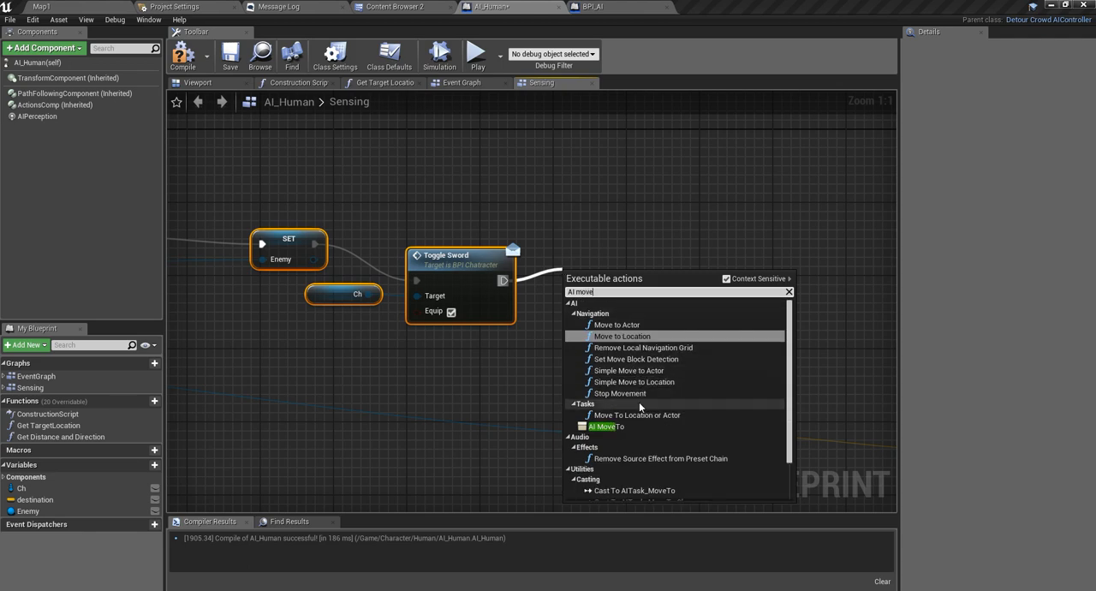
{"action": "mouse_move", "coordinate": [604, 427]}
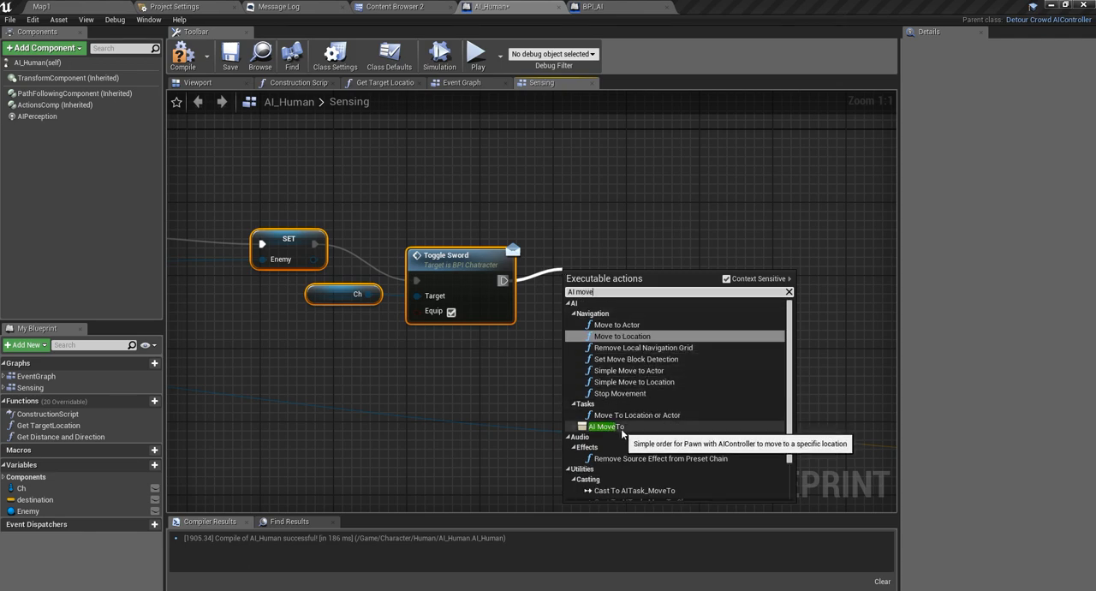
{"action": "mouse_move", "coordinate": [615, 325]}
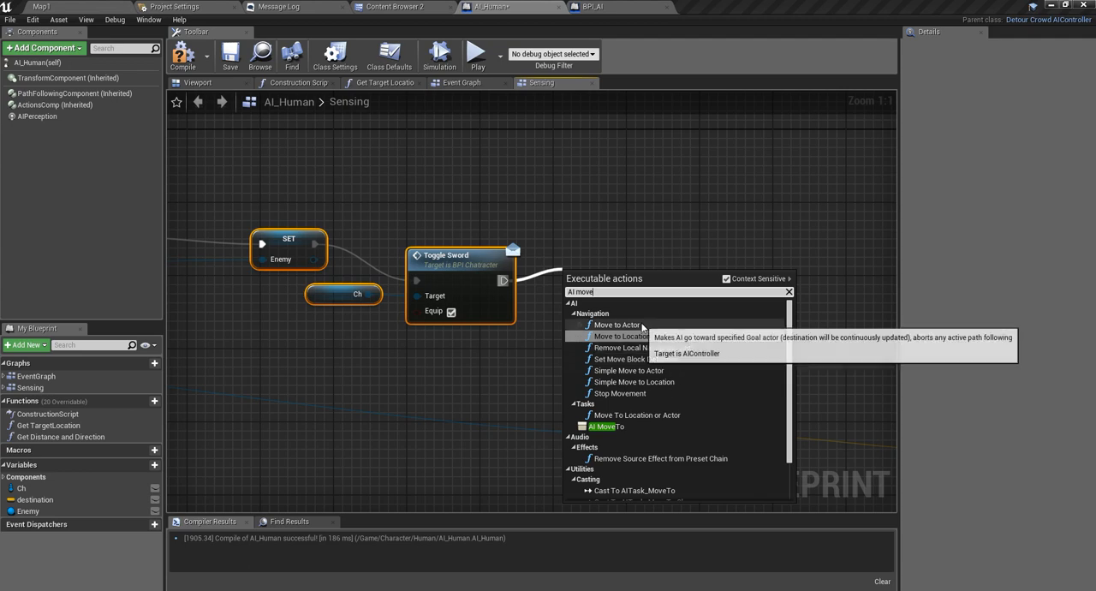
Add a trial Move to Actor after Toggle Sword, remove it, and search for AI MoveTo instead
{"action": "left_click", "coordinate": [619, 325]}
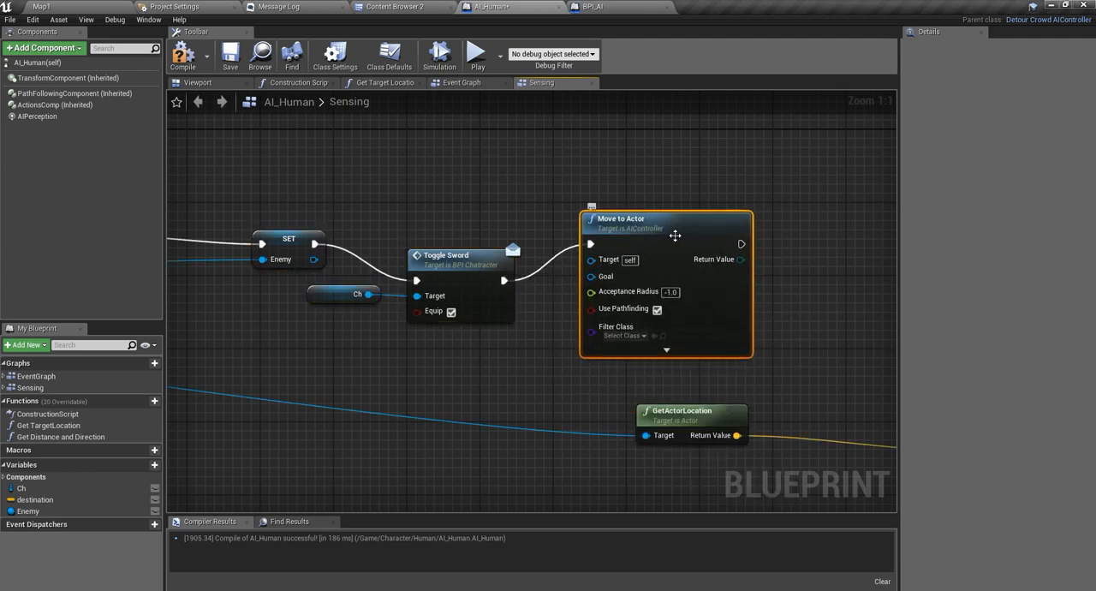
{"action": "key", "text": "Delete"}
{"action": "type", "text": "Ai move"}
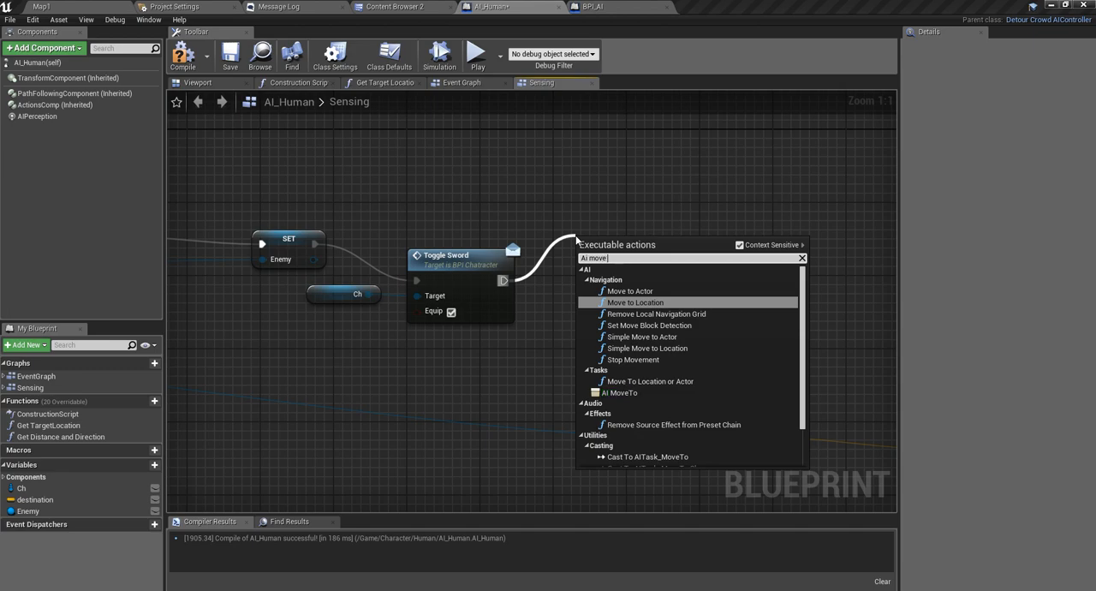
{"action": "type", "text": "to"}
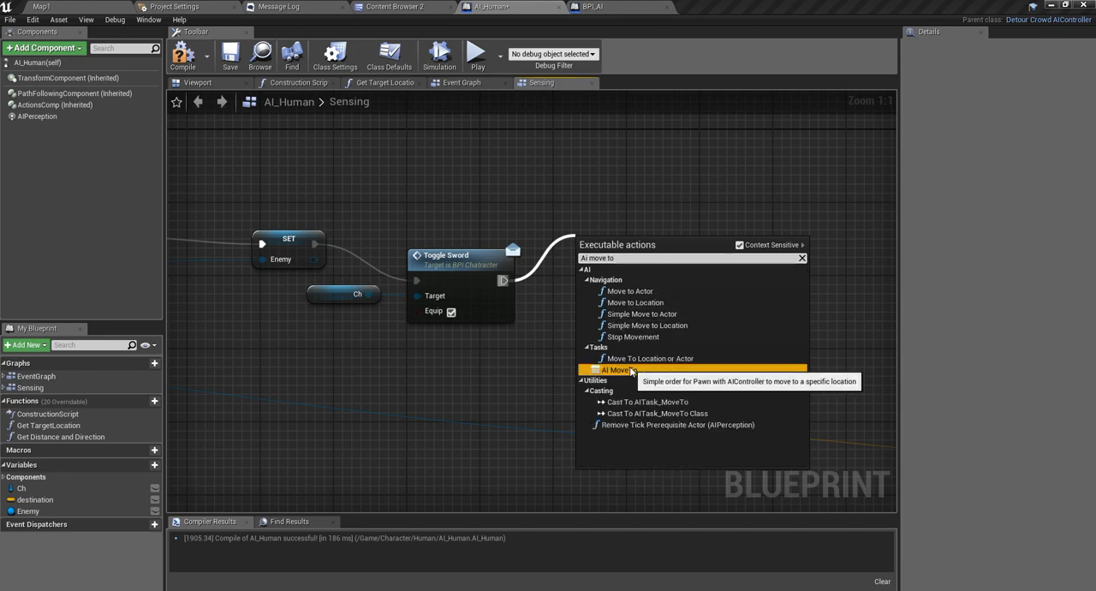
Add the AI MoveTo task as the action following Toggle Sword
{"action": "left_click", "coordinate": [612, 369]}
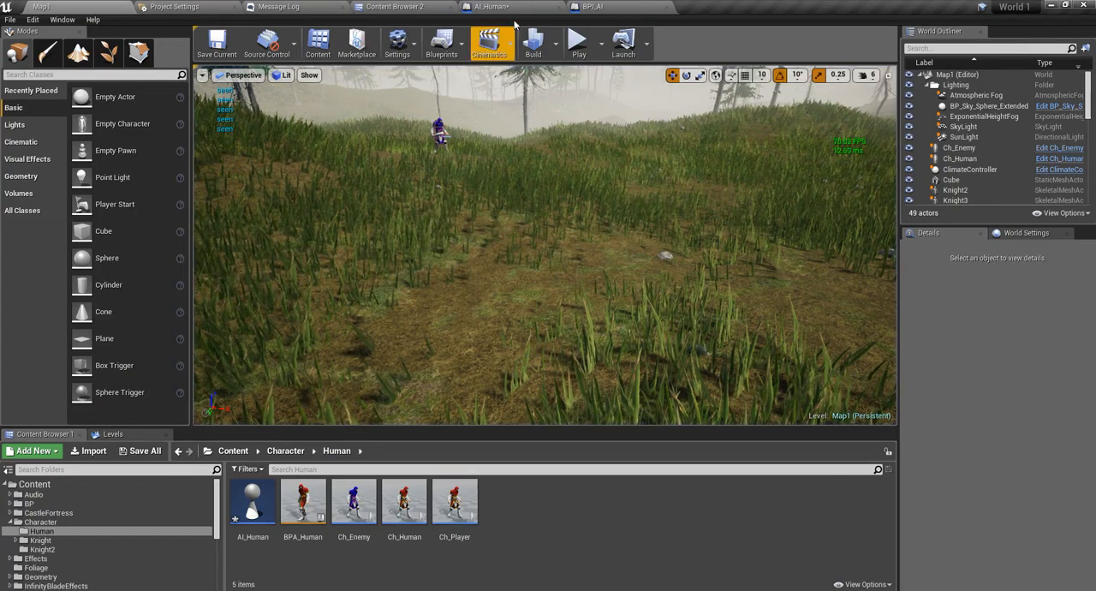
Swap AI MoveTo for a Move to Actor node after Toggle Sword in the AI_Human sensing graph
{"action": "left_click", "coordinate": [495, 6]}
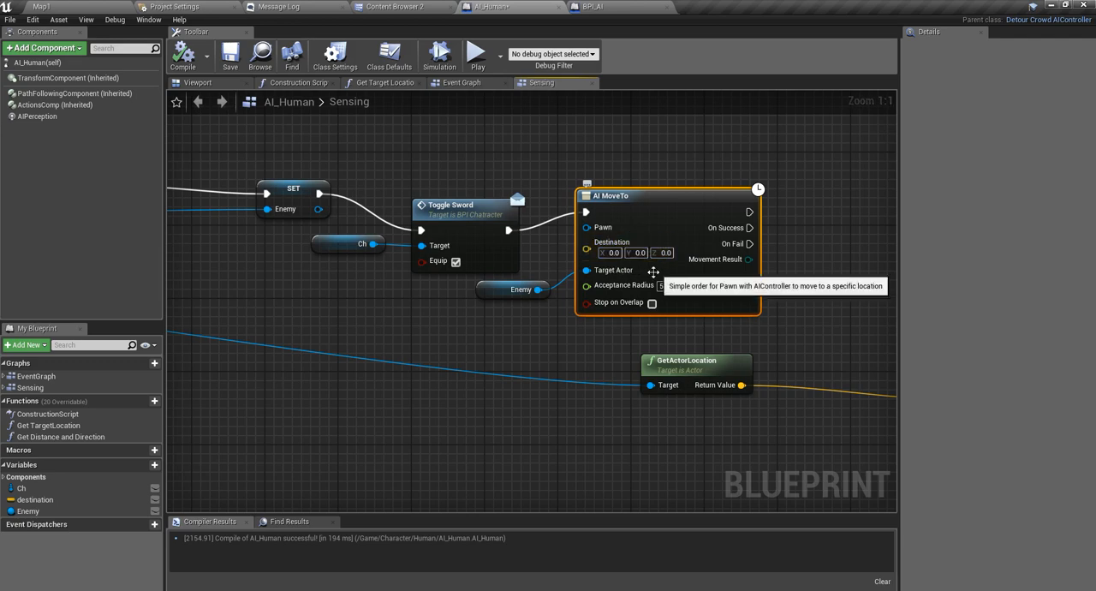
{"action": "mouse_move", "coordinate": [649, 223]}
{"action": "type", "text": "move to"}
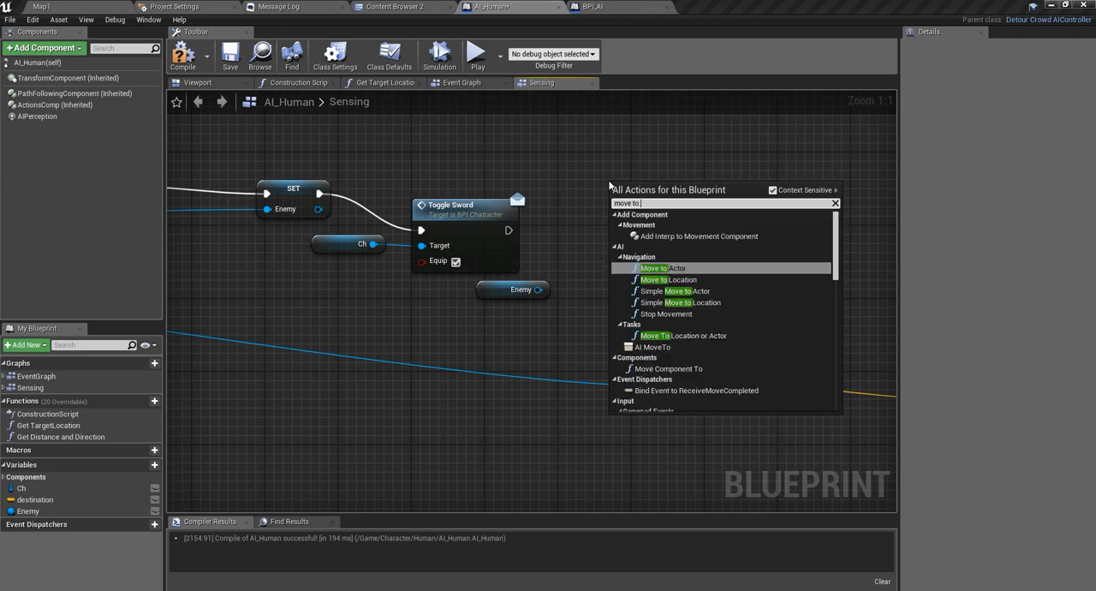
{"action": "type", "text": "actor"}
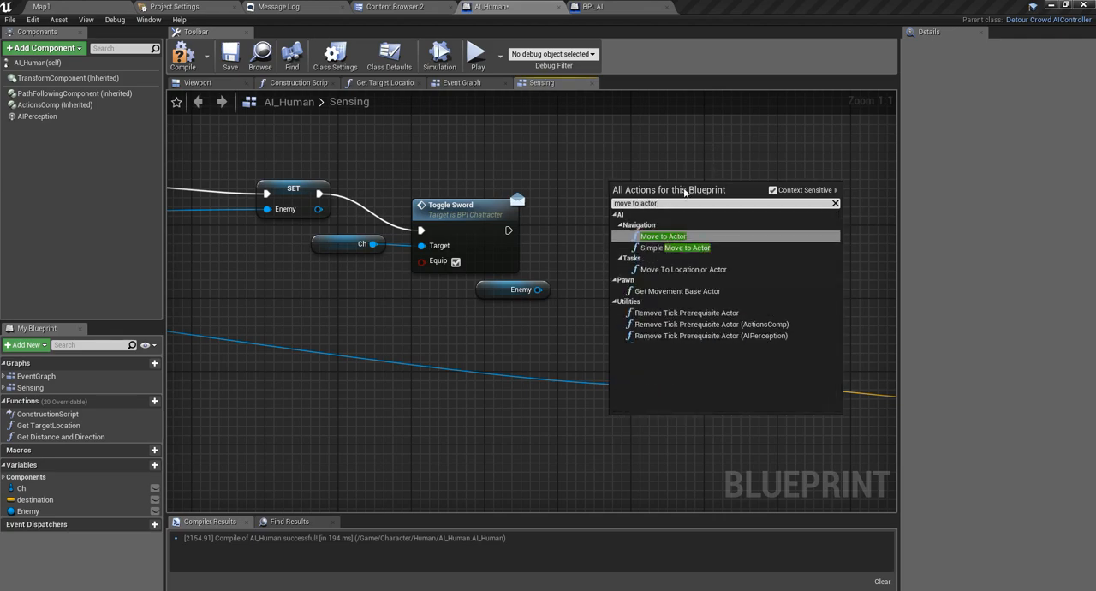
{"action": "left_click", "coordinate": [663, 236]}
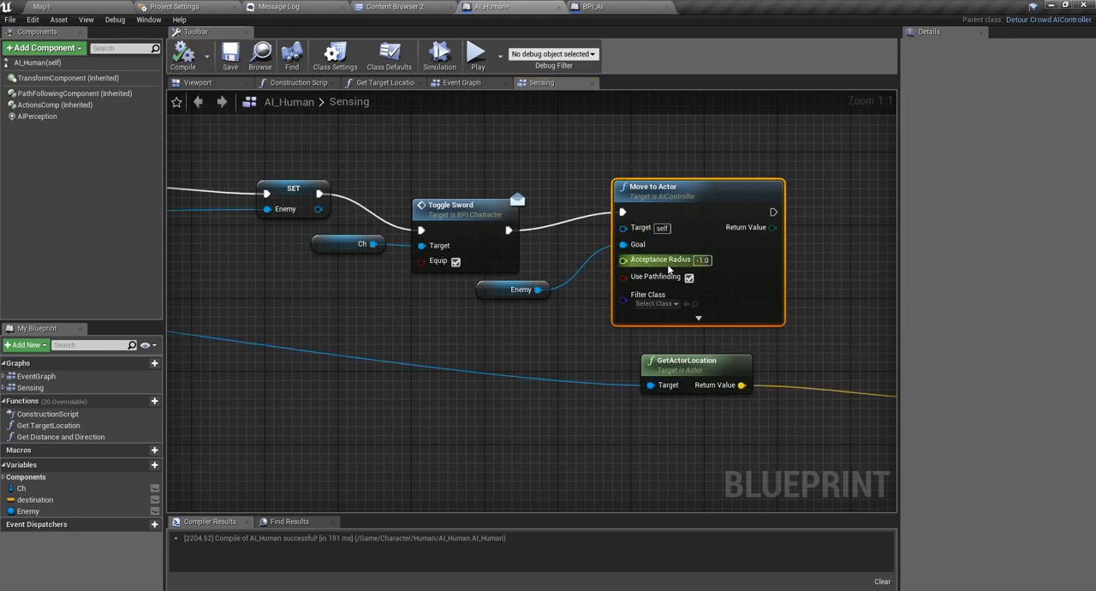
{"action": "mouse_move", "coordinate": [532, 336]}
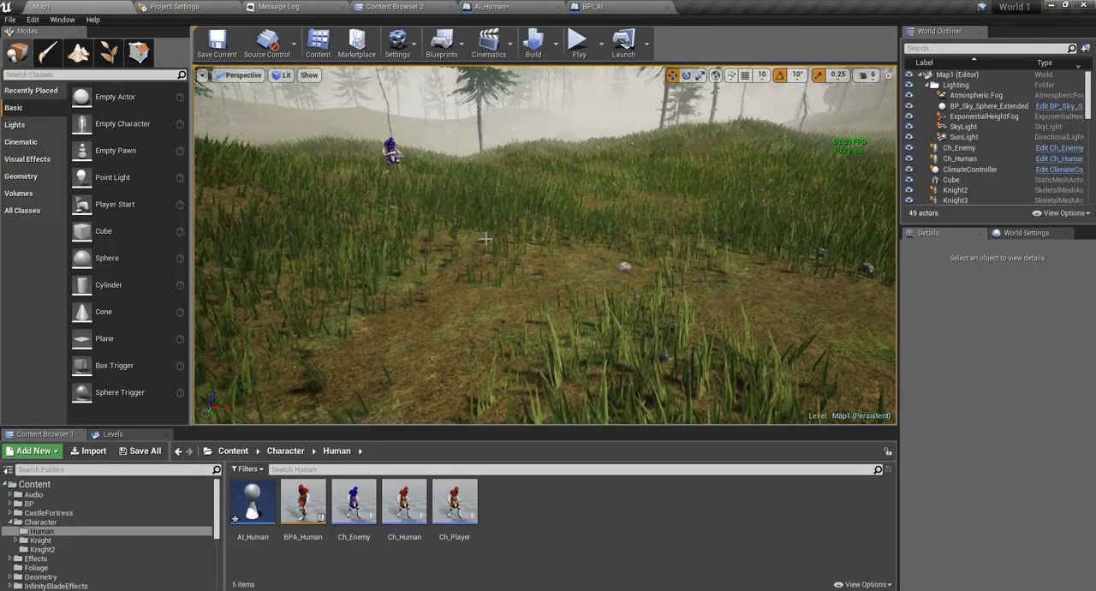
Test the chase in the level, then return to the AI_Human sensing graph
{"action": "left_click", "coordinate": [577, 41]}
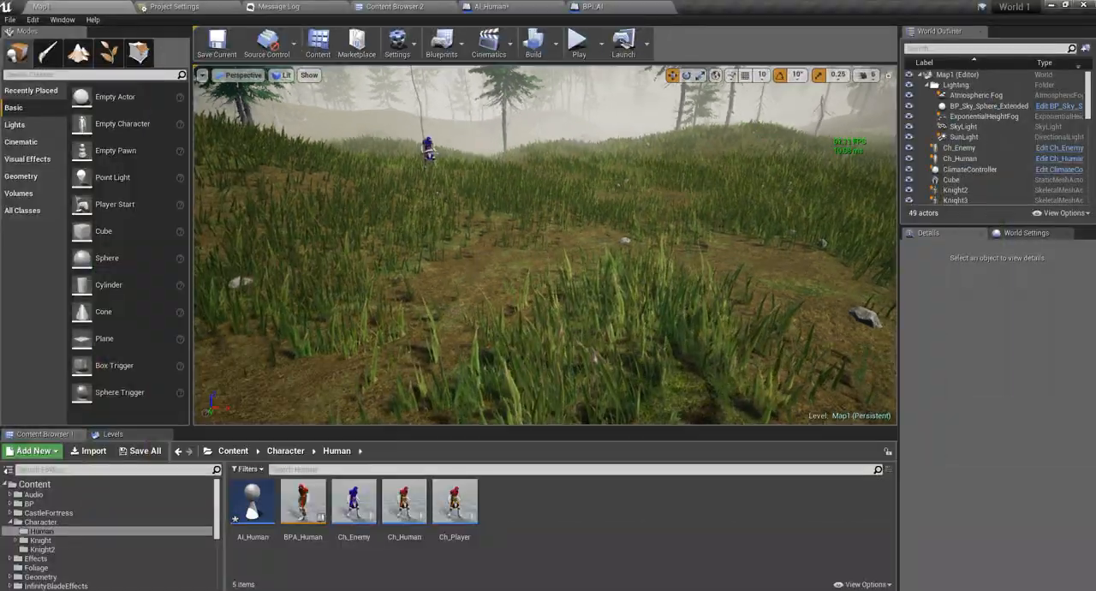
{"action": "left_click", "coordinate": [488, 6]}
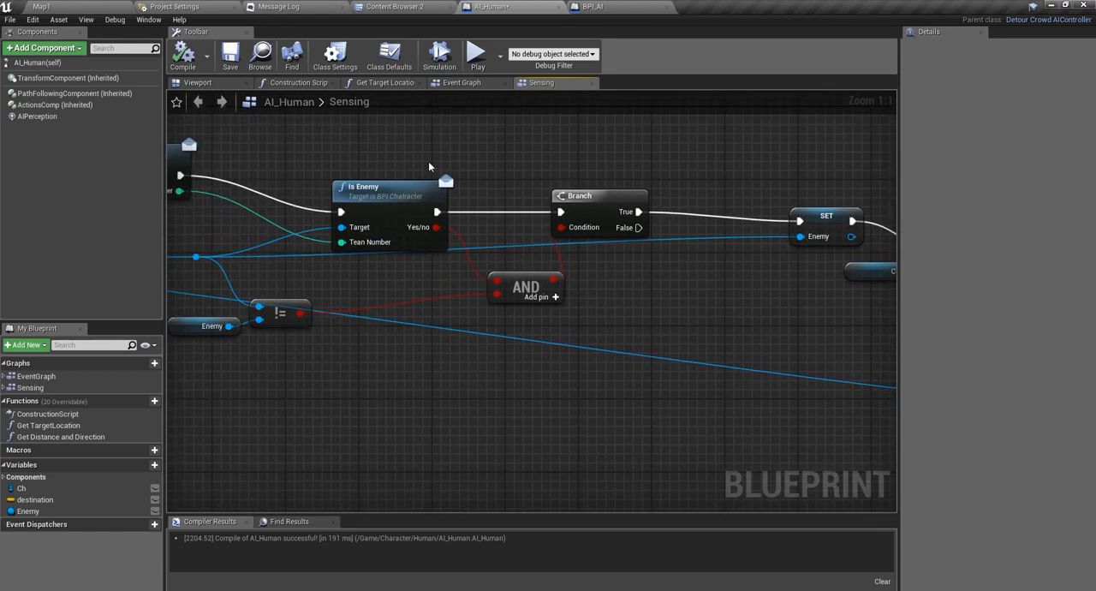
Start a play session in the forest level as the red-hooded character
{"action": "left_click", "coordinate": [40, 7]}
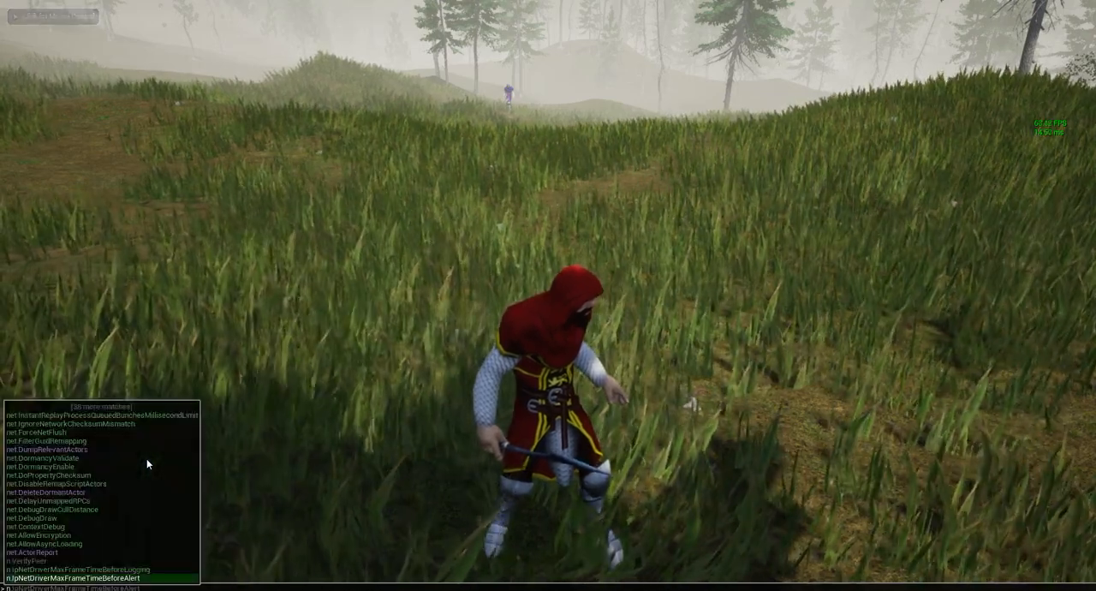
Enter 'show navigation' in the console to display the nav mesh during play
{"action": "type", "text": "show"}
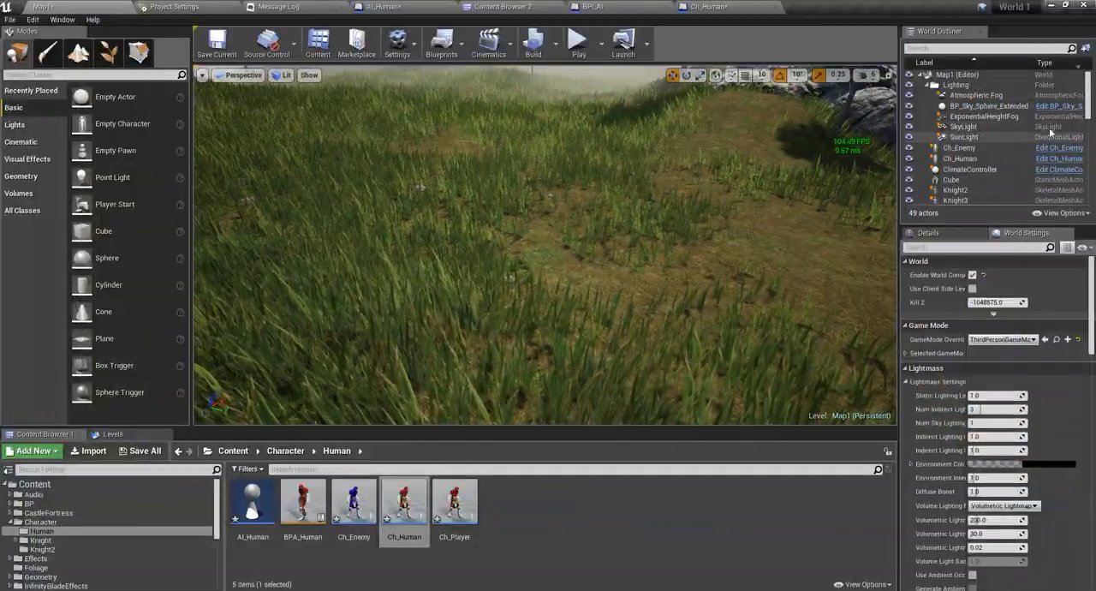
In Ch_Human, locate and select the SM_Blade_Glimmer sword mesh on the character's back
{"action": "left_click", "coordinate": [701, 6]}
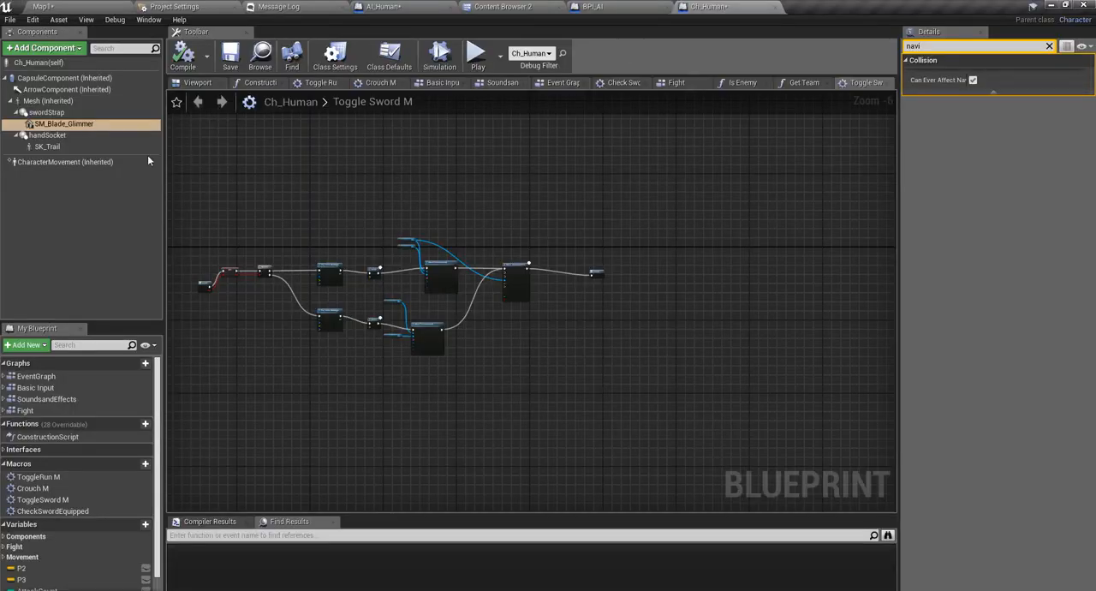
{"action": "mouse_move", "coordinate": [878, 123]}
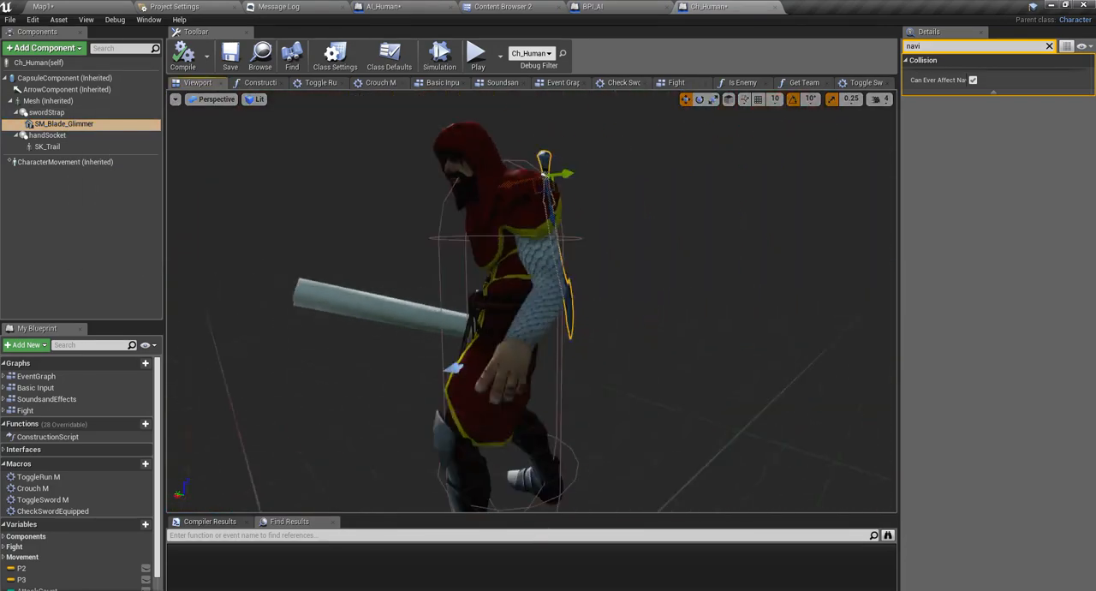
{"action": "scroll", "scroll_direction": "up", "scroll_amount": 3}
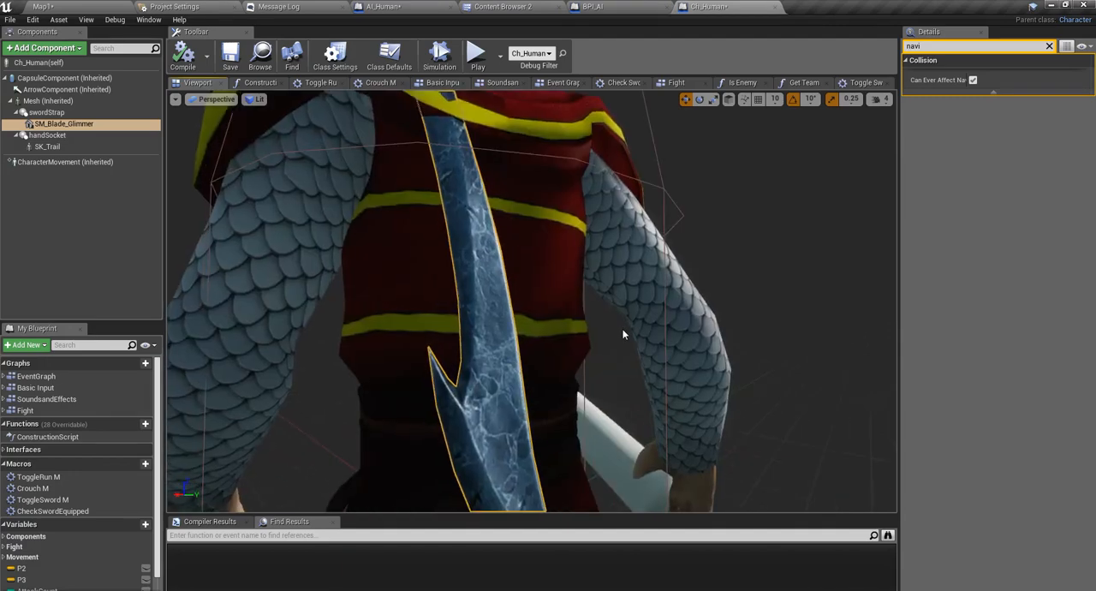
{"action": "left_click_drag", "start_coordinate": [623, 334], "coordinate": [664, 327]}
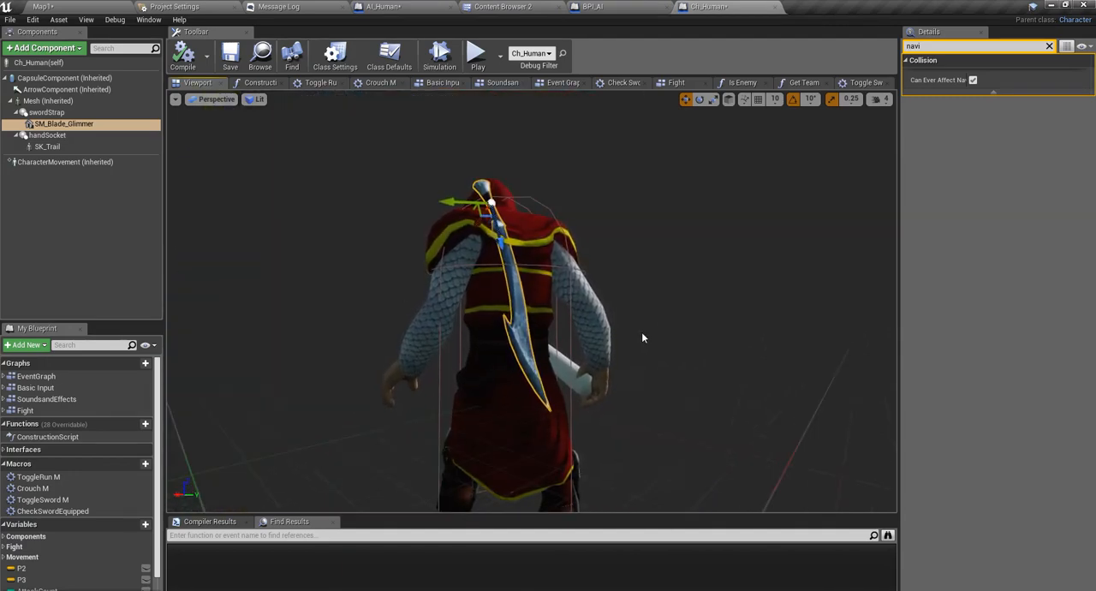
{"action": "mouse_move", "coordinate": [685, 334]}
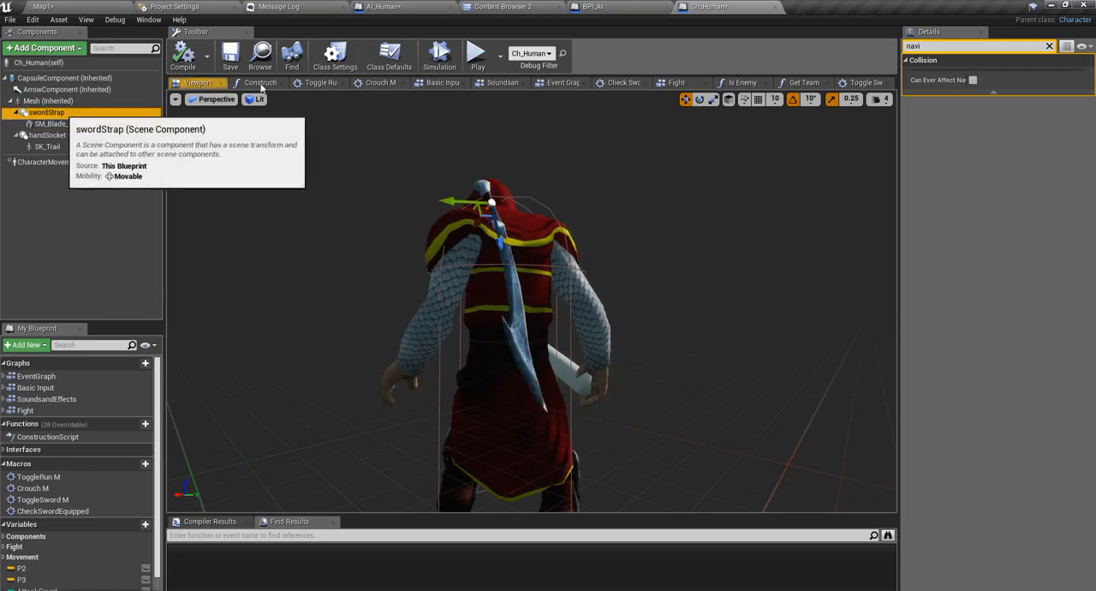
{"action": "left_click", "coordinate": [47, 112]}
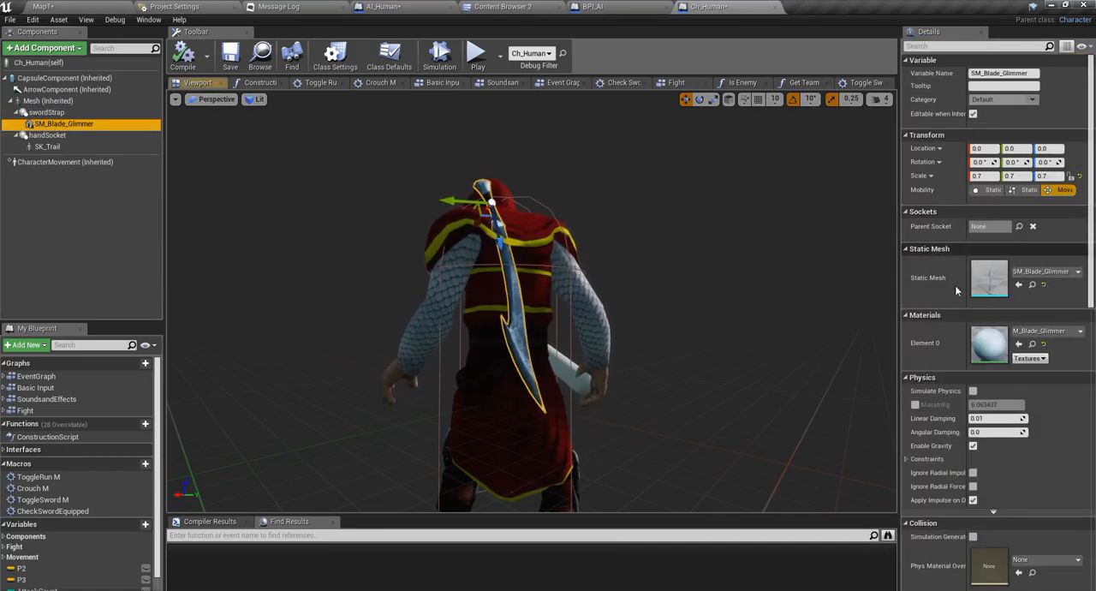
Untick Can Ever Affect Navigation for the sword mesh via a 'nav' Details search, then return to the full-screen level
{"action": "scroll", "scroll_direction": "down", "scroll_amount": 3}
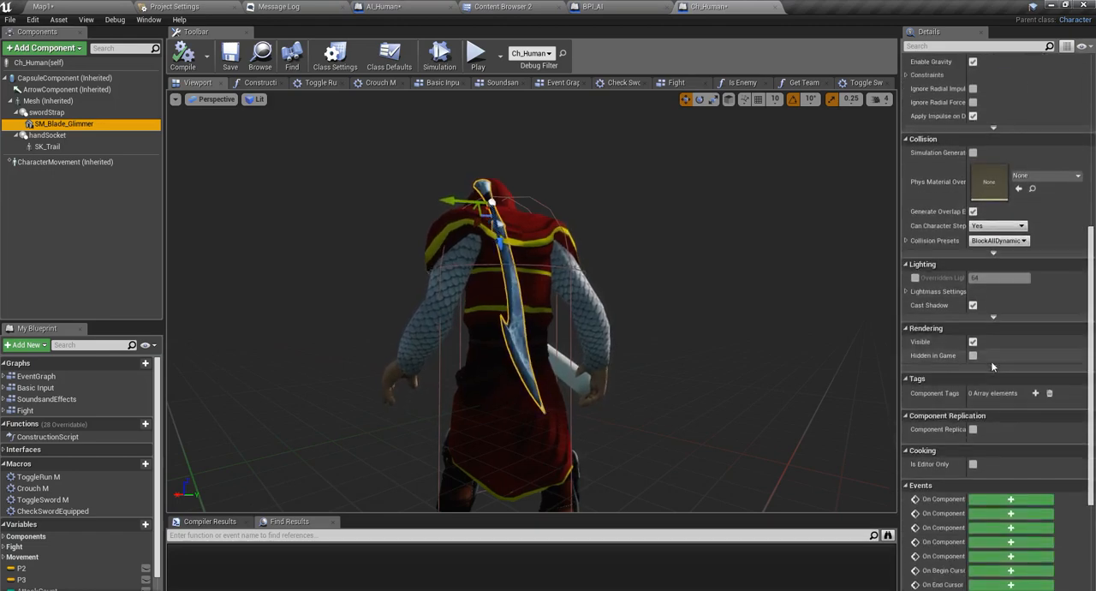
{"action": "scroll", "scroll_direction": "down", "scroll_amount": 3}
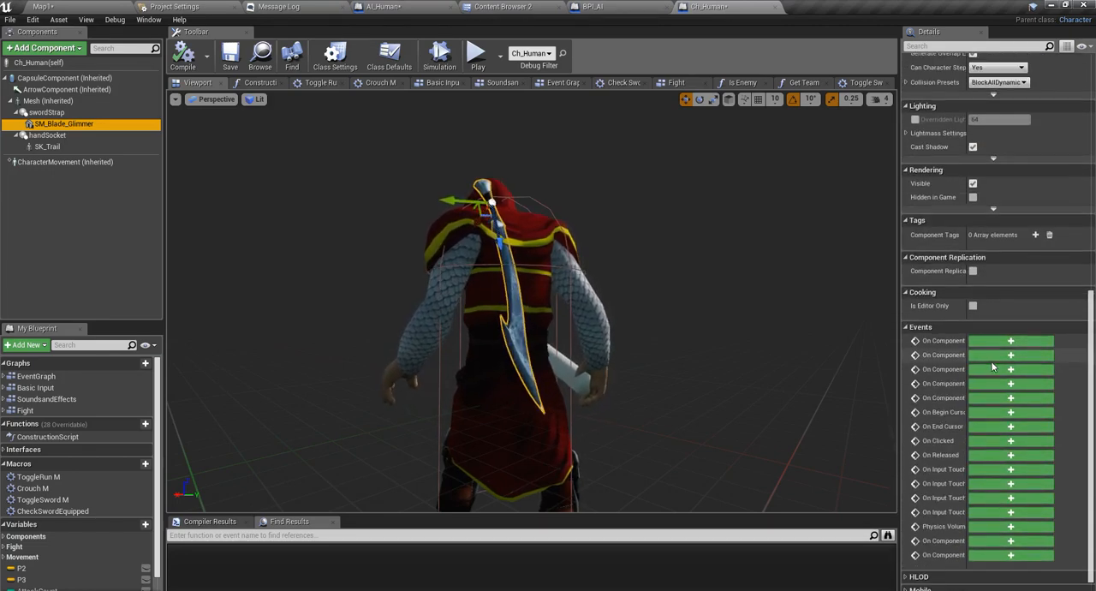
{"action": "scroll", "scroll_direction": "up", "scroll_amount": 3}
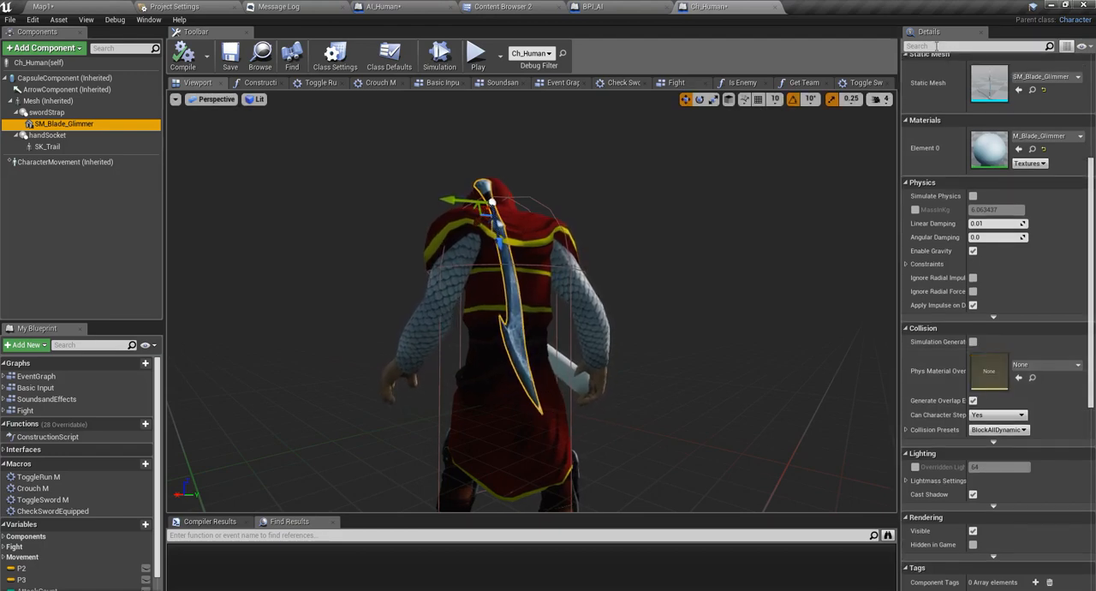
{"action": "type", "text": "nav"}
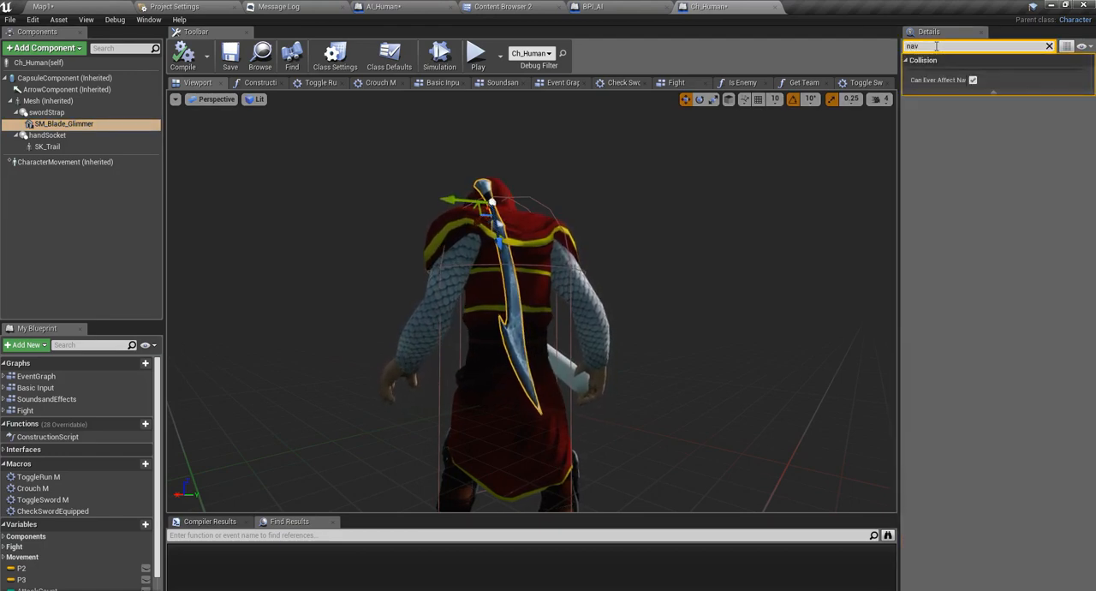
{"action": "mouse_move", "coordinate": [973, 79]}
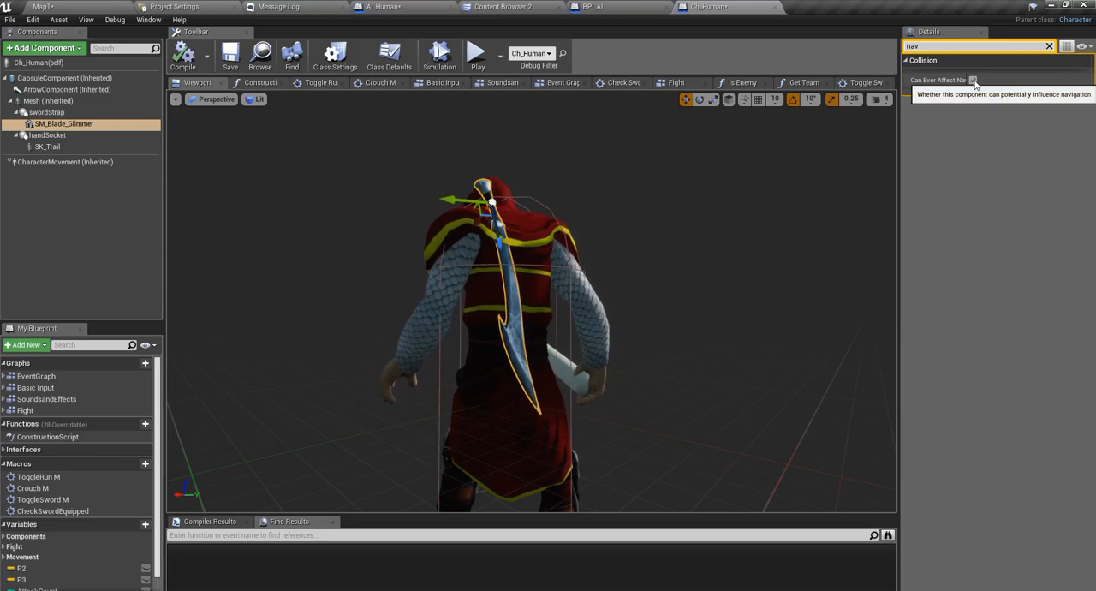
{"action": "left_click", "coordinate": [974, 80]}
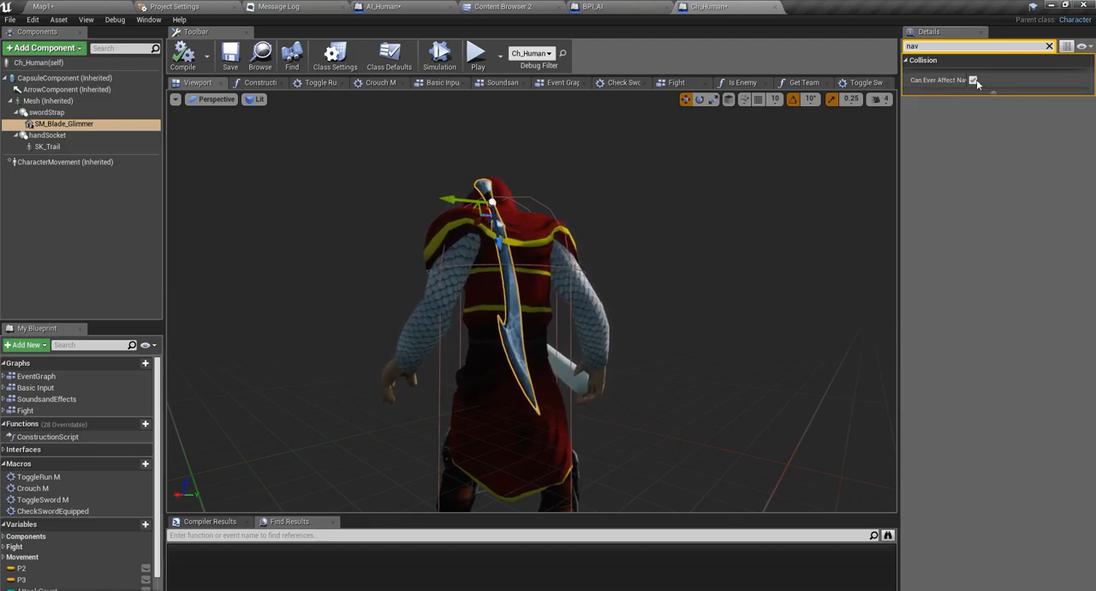
{"action": "mouse_move", "coordinate": [973, 80]}
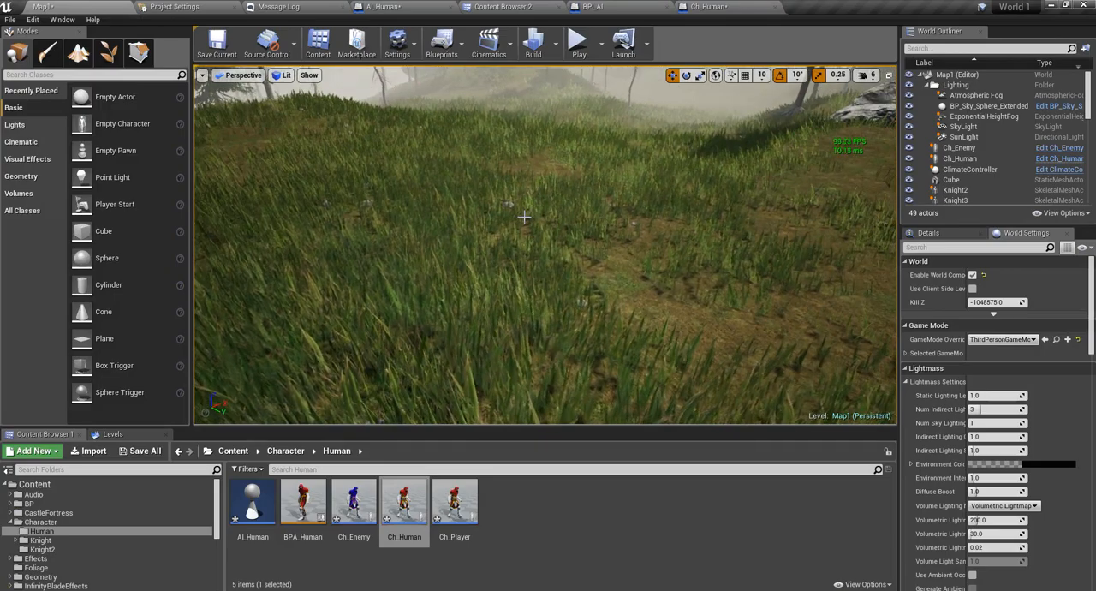
{"action": "key", "text": "F11"}
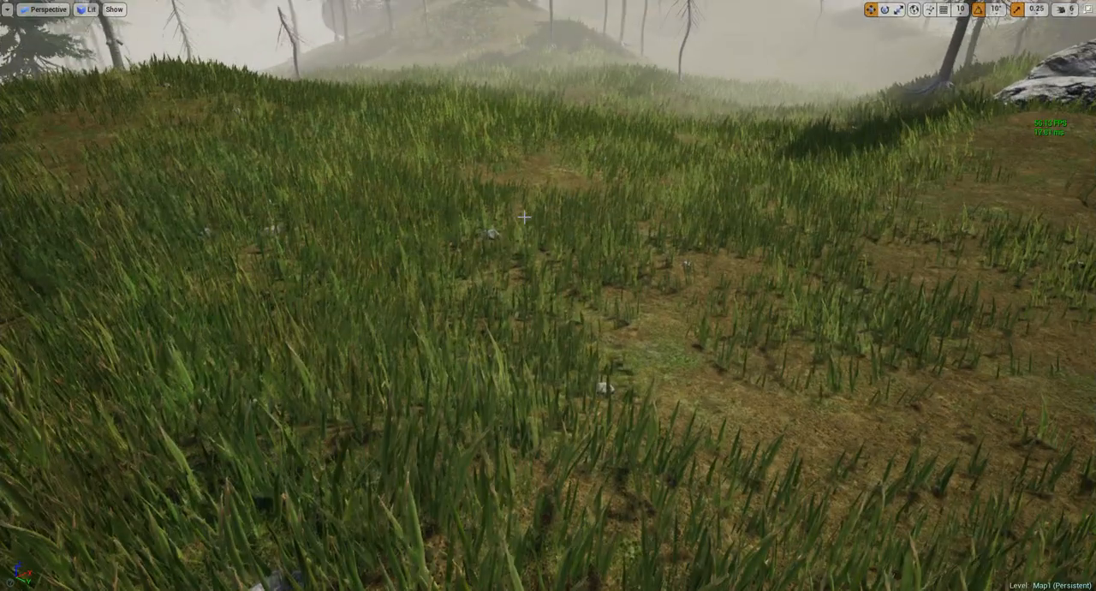